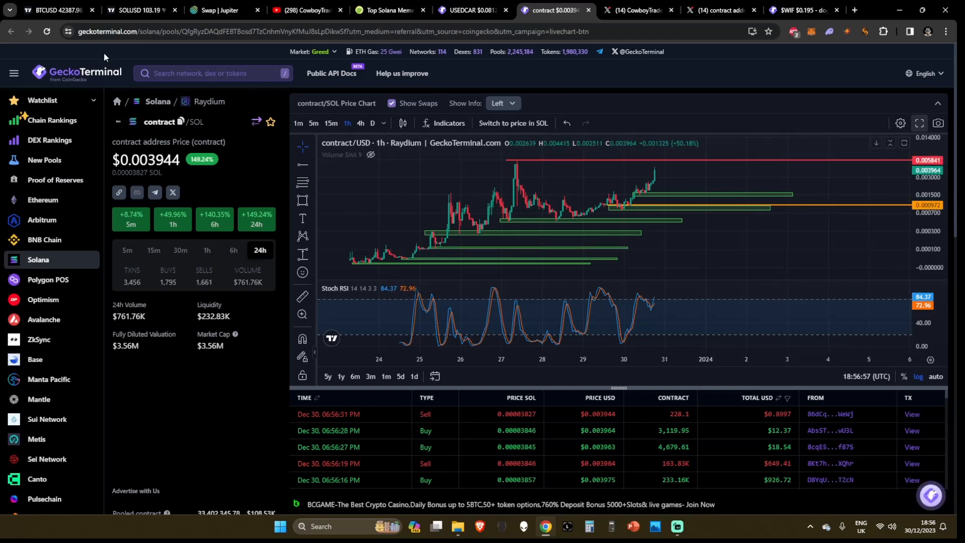
Tour the BTCUSD, SOLUSD, $WIF and contract/SOL chart tabs, ending on CowboyTrades' YouTube videos page.
click(55, 10)
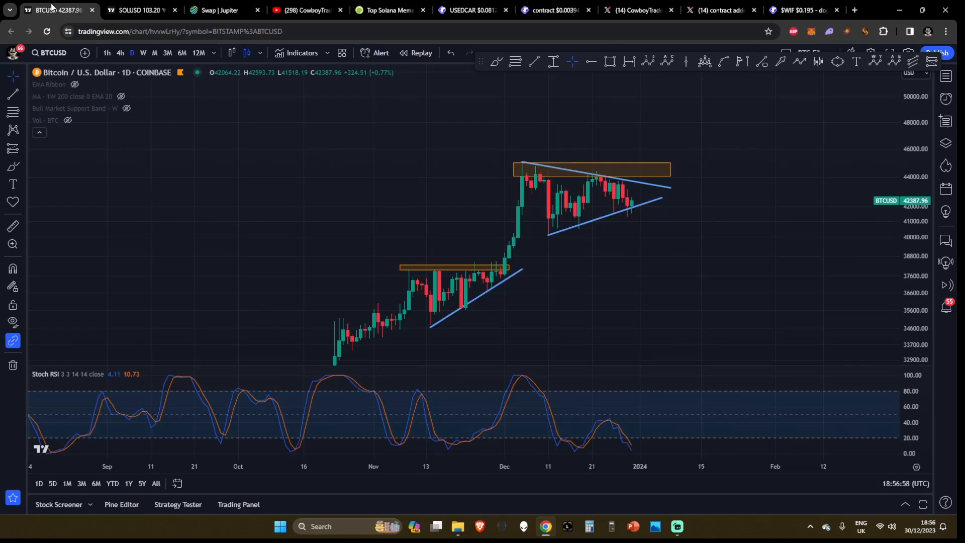
click(141, 10)
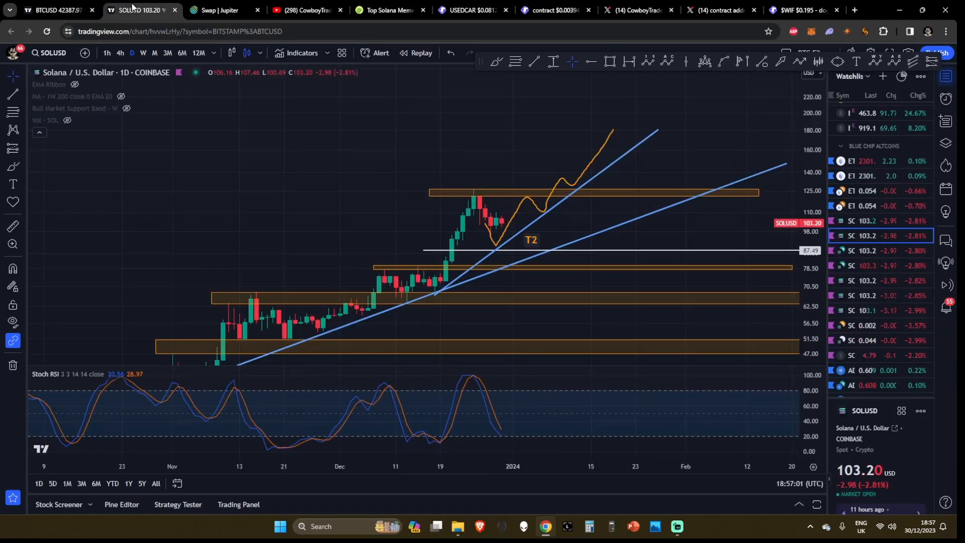
click(301, 10)
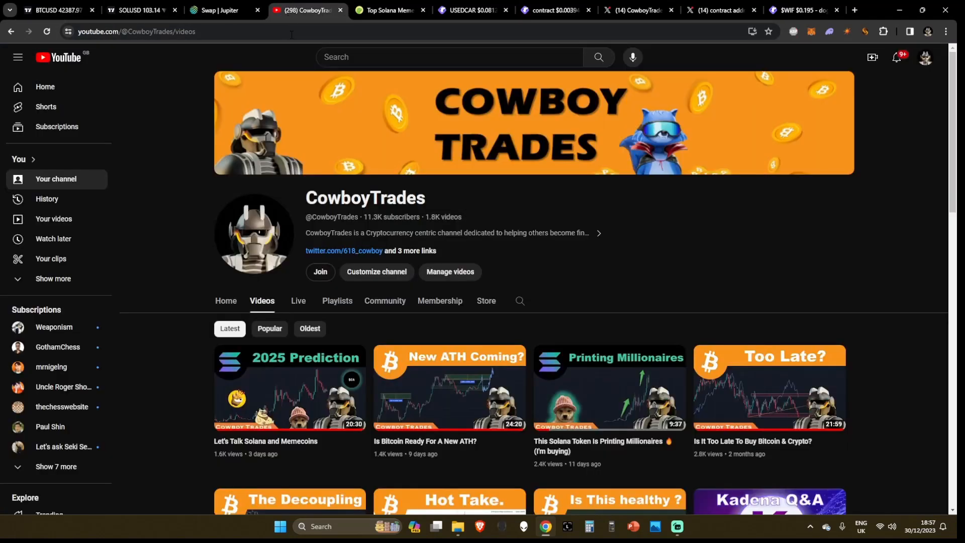
mouse_move(636, 327)
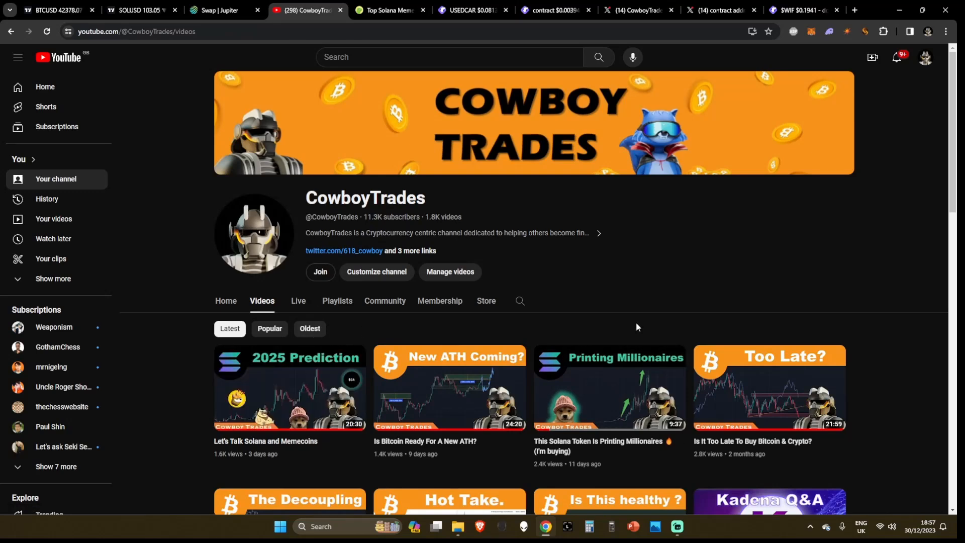
click(800, 11)
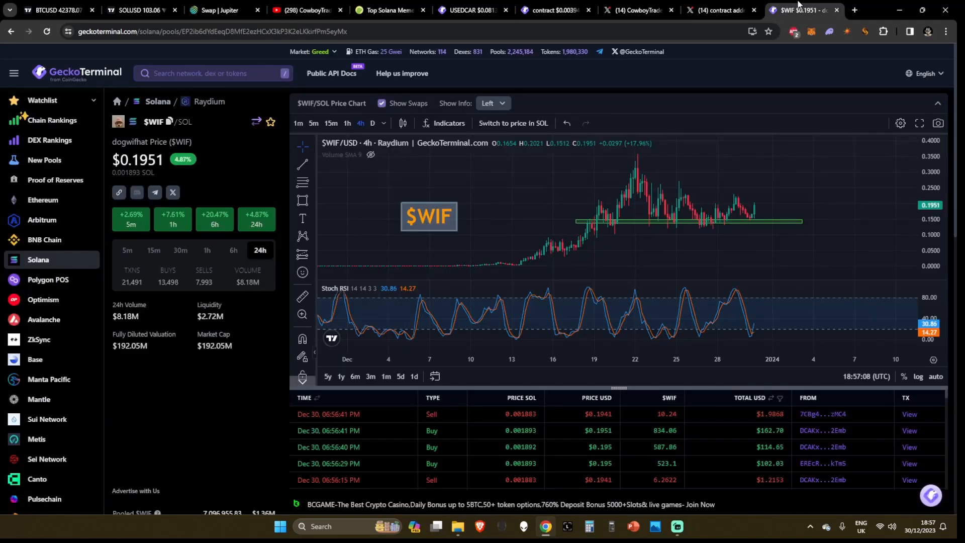
mouse_move(776, 211)
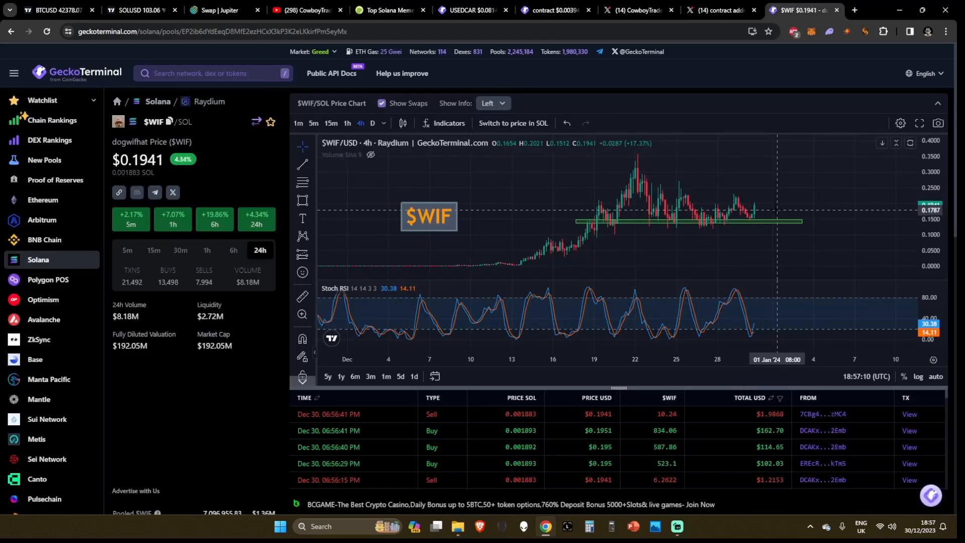
click(551, 10)
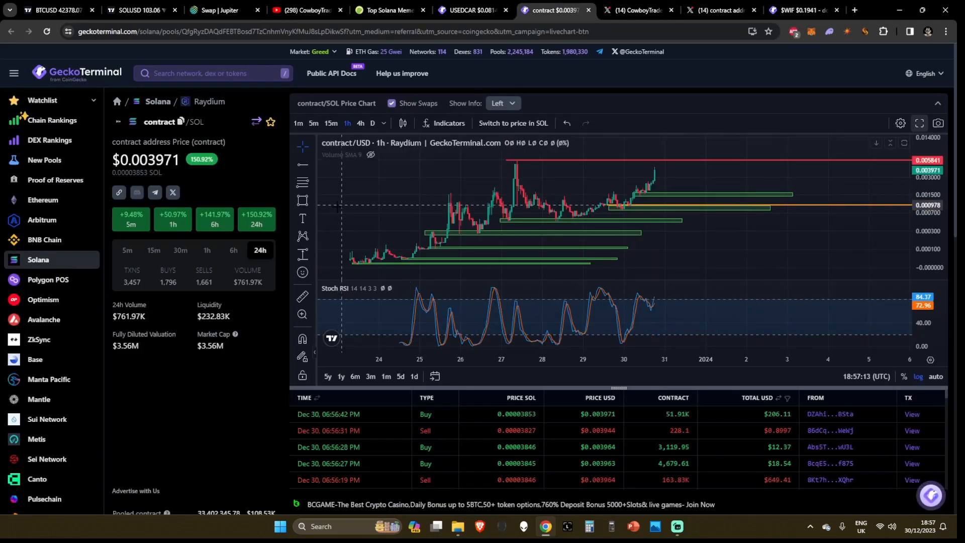
click(302, 10)
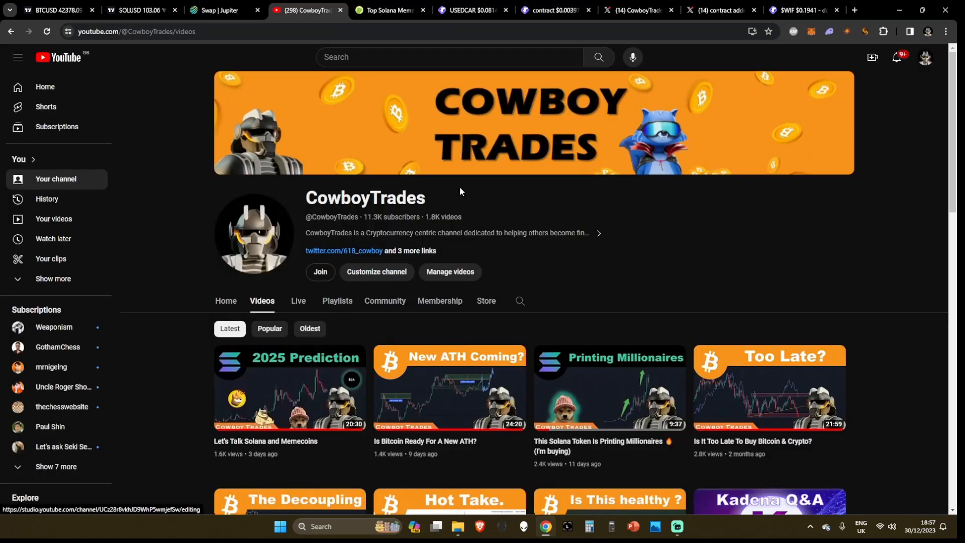
Return to the GeckoTerminal contract/SOL hourly chart for the Raydium pool.
click(551, 10)
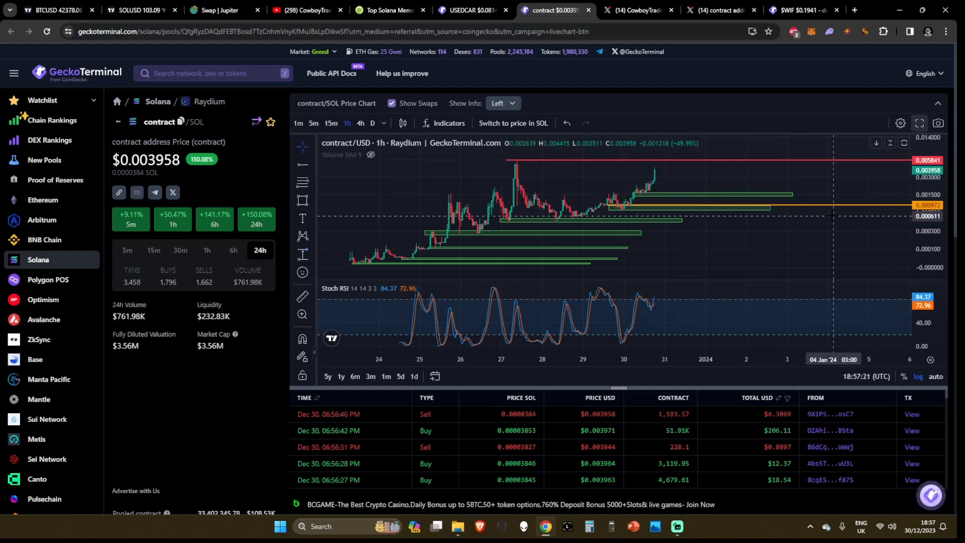
mouse_move(819, 216)
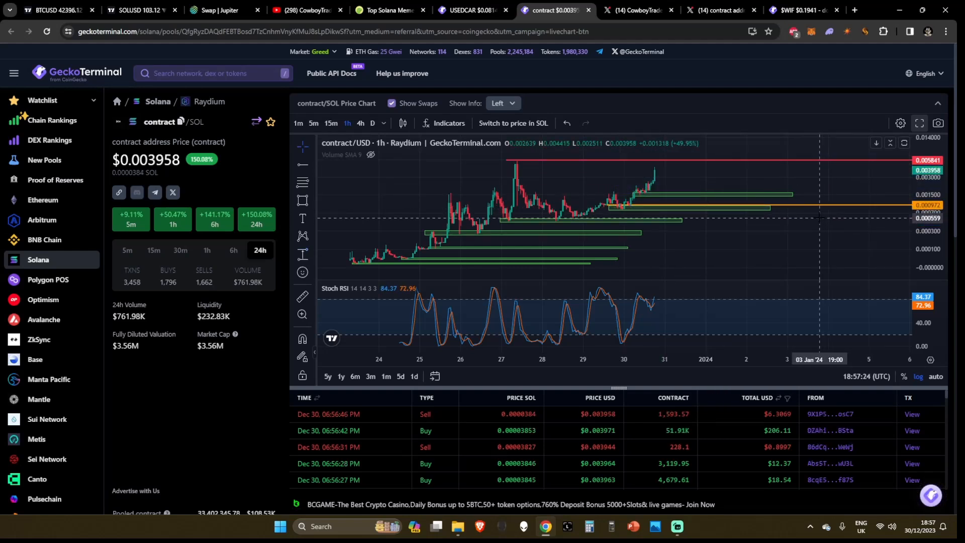
mouse_move(814, 218)
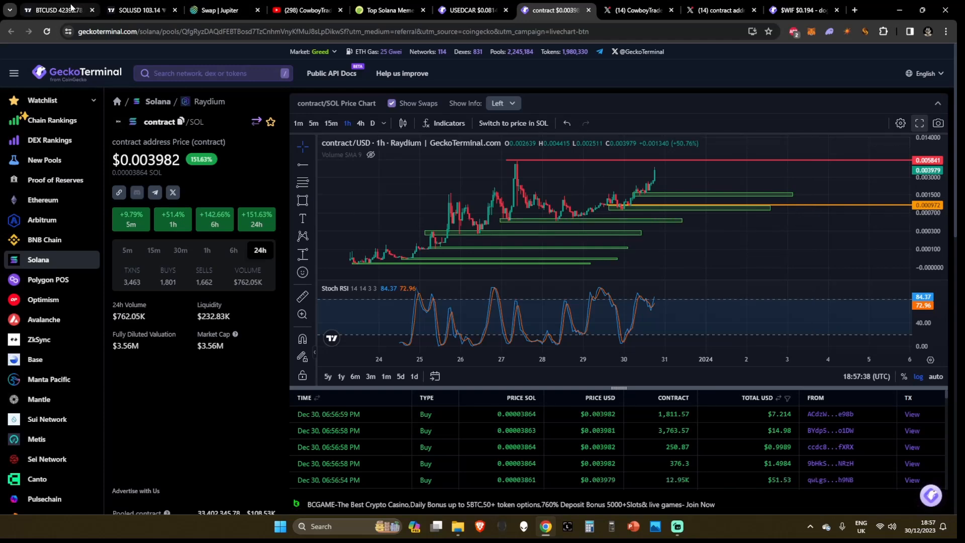
Bring up the TradingView BTCUSD daily chart with its triangle pattern and Stoch RSI.
click(55, 11)
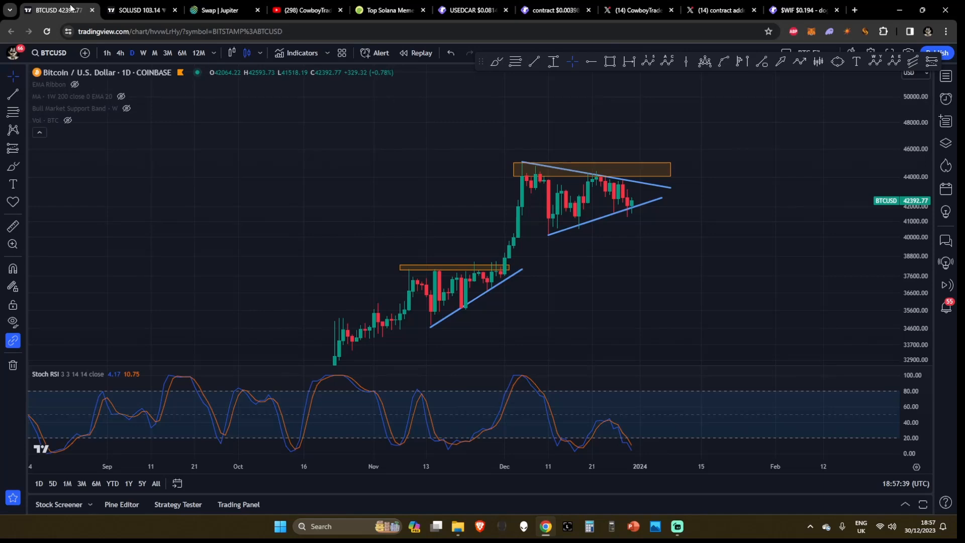
mouse_move(603, 422)
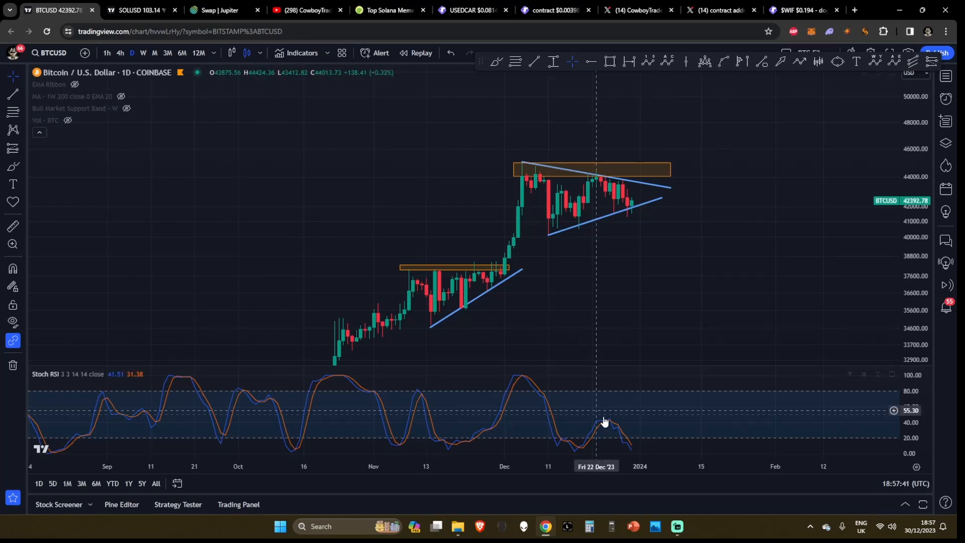
mouse_move(632, 454)
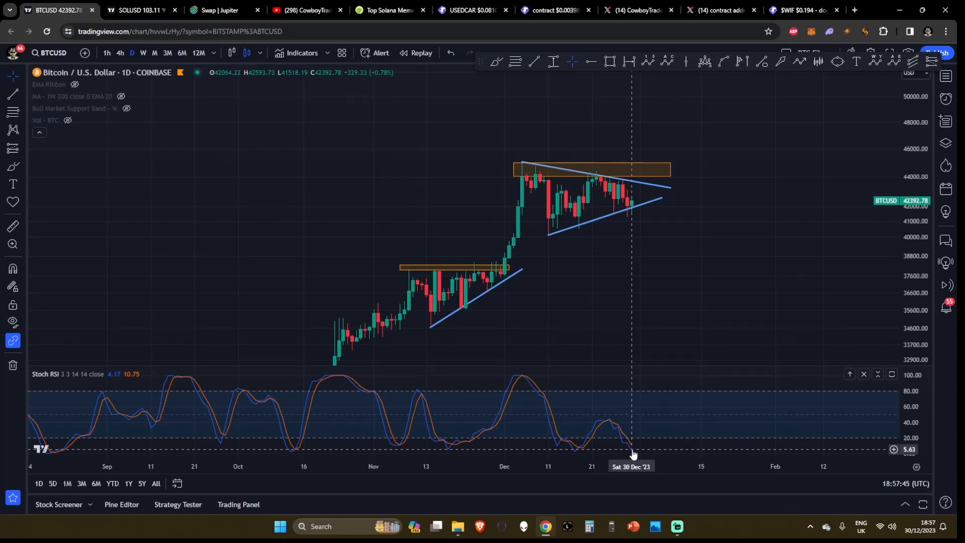
mouse_move(630, 215)
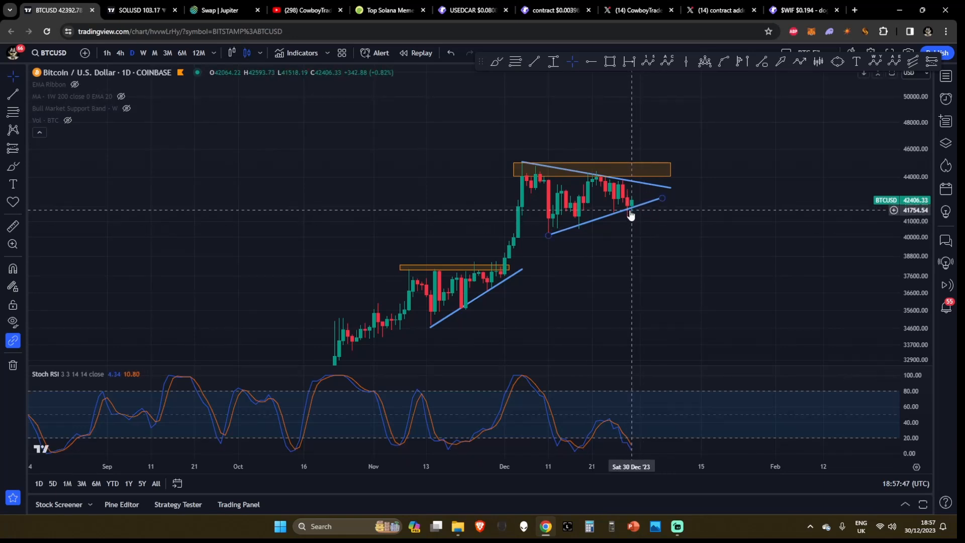
mouse_move(411, 275)
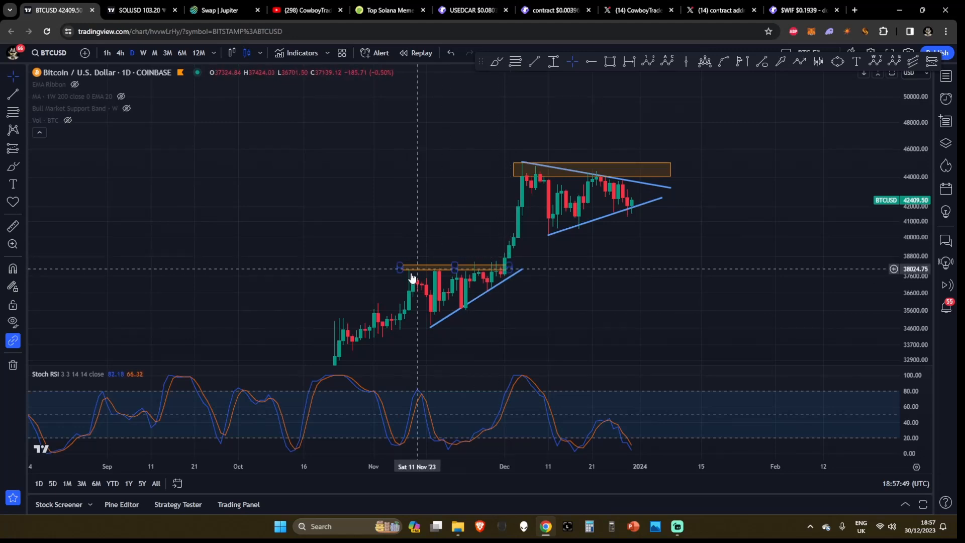
mouse_move(422, 289)
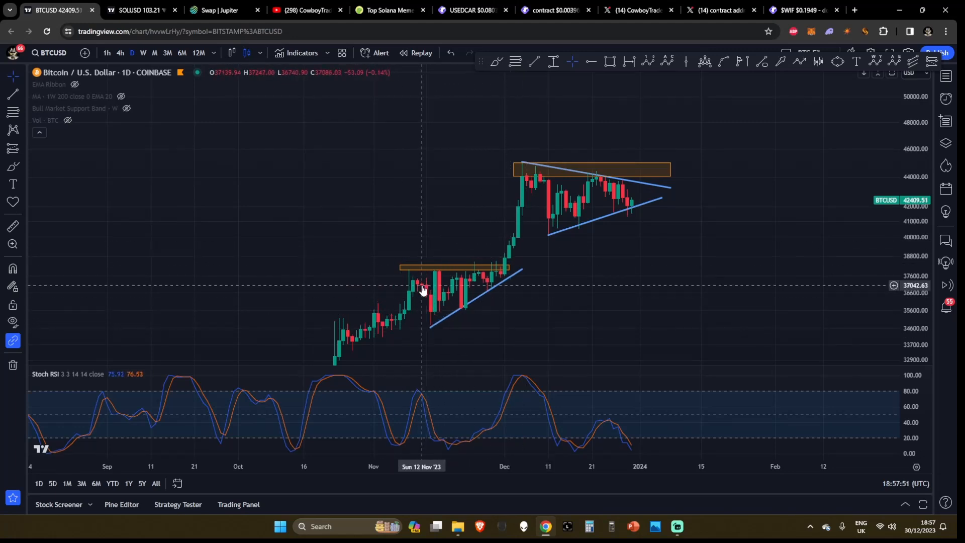
mouse_move(495, 288)
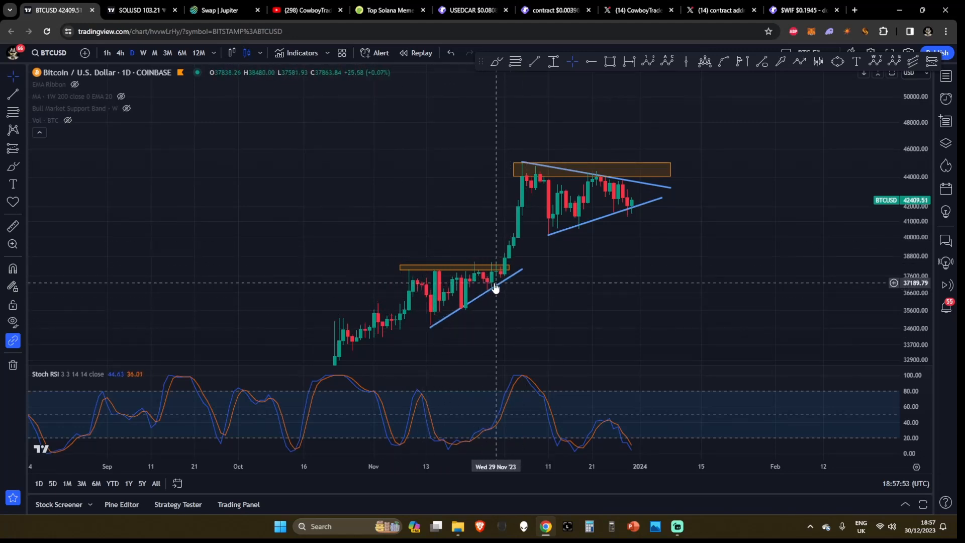
mouse_move(644, 280)
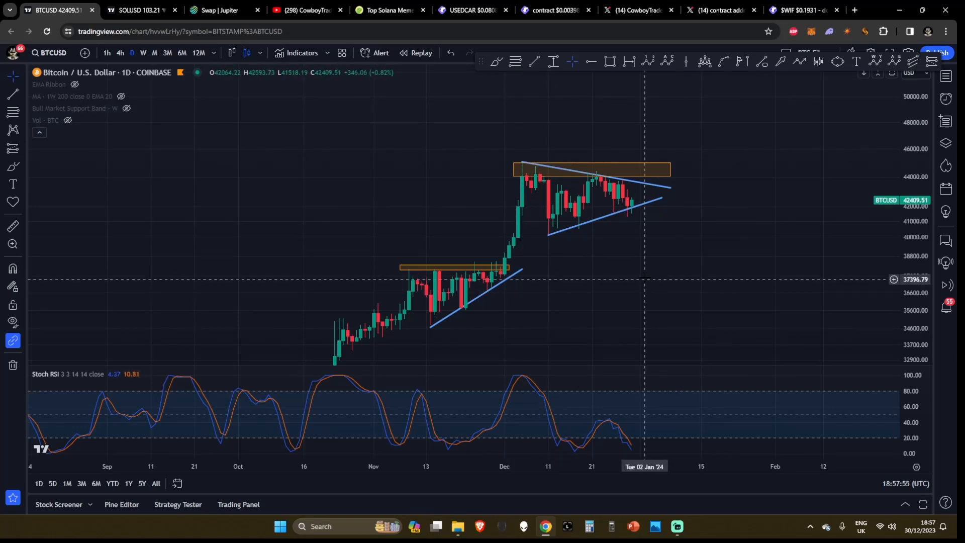
mouse_move(640, 275)
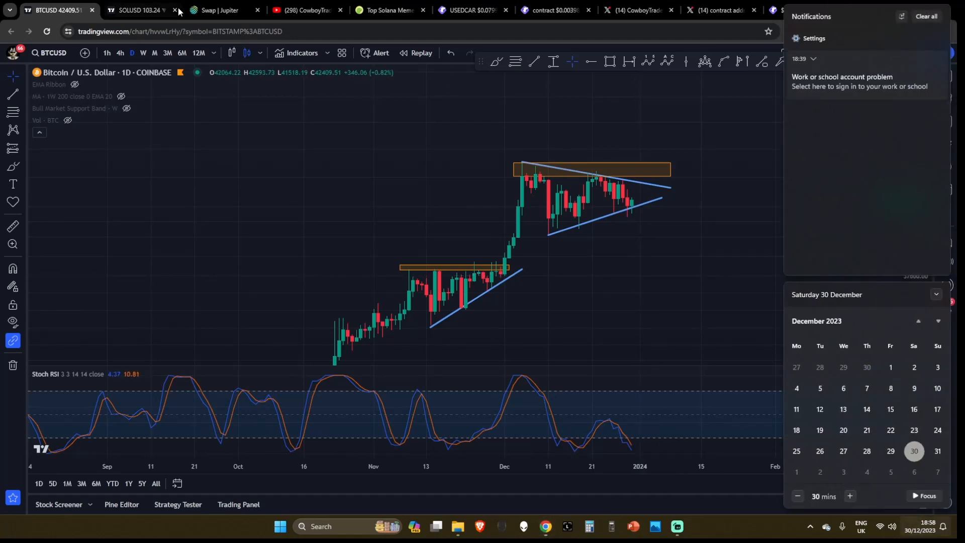
Review the SOLUSD daily chart's support zones and path toward 180, checking today's date, then return to BTCUSD.
click(138, 11)
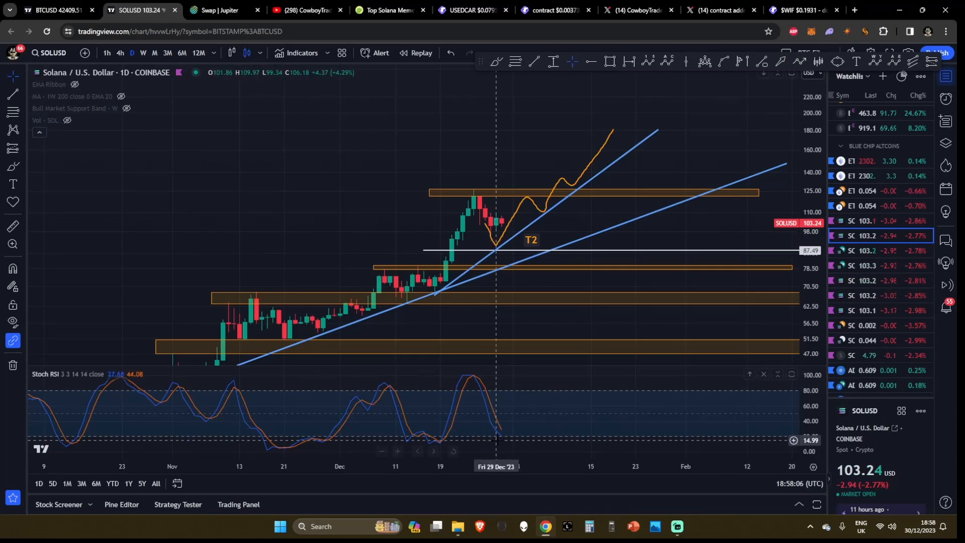
mouse_move(507, 440)
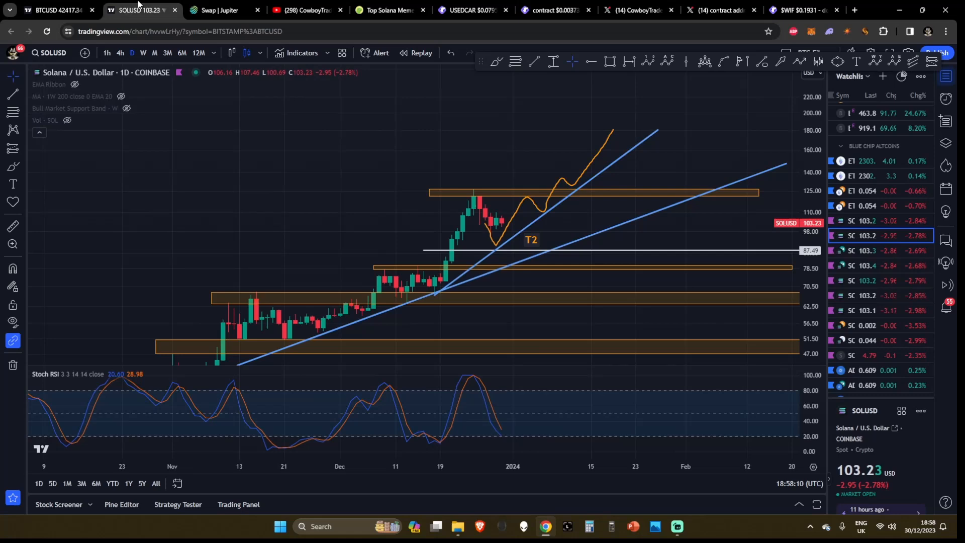
click(926, 526)
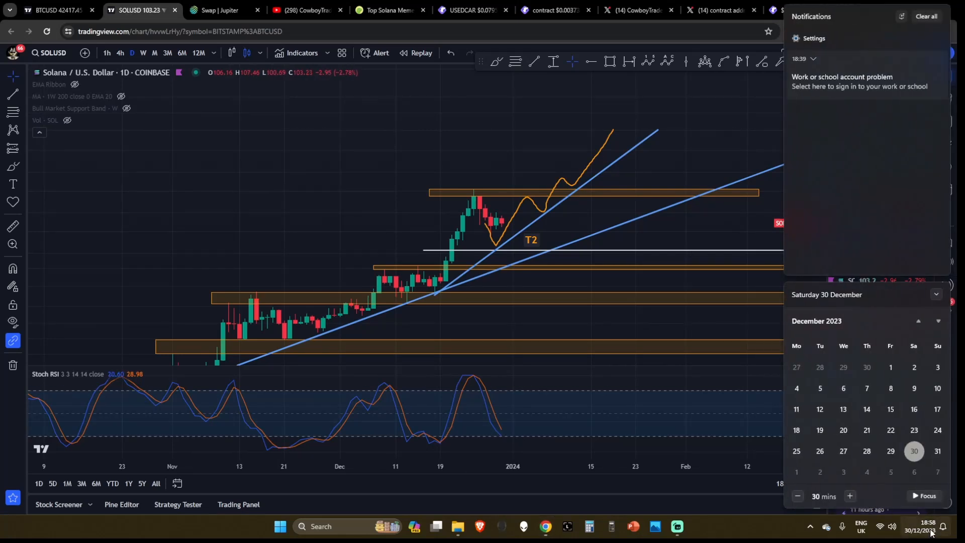
mouse_move(796, 471)
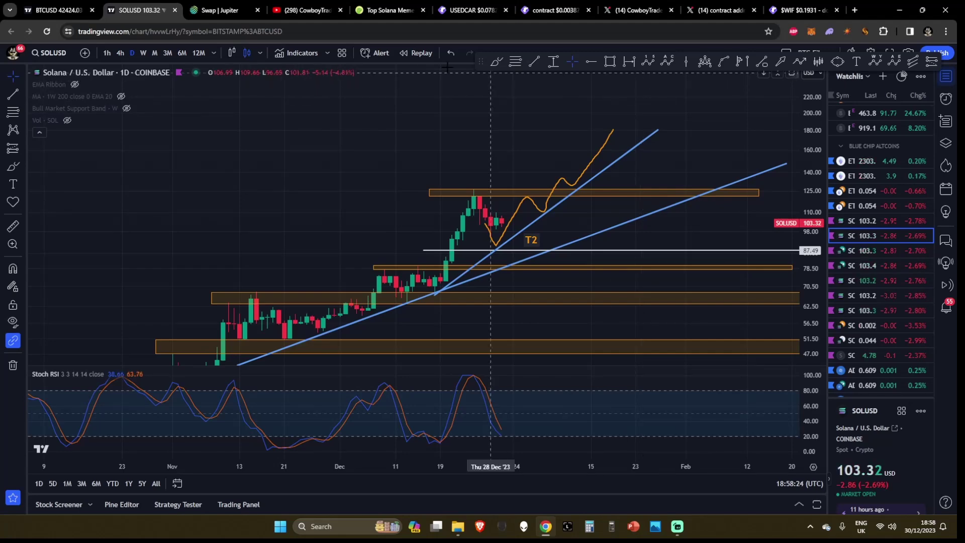
click(52, 10)
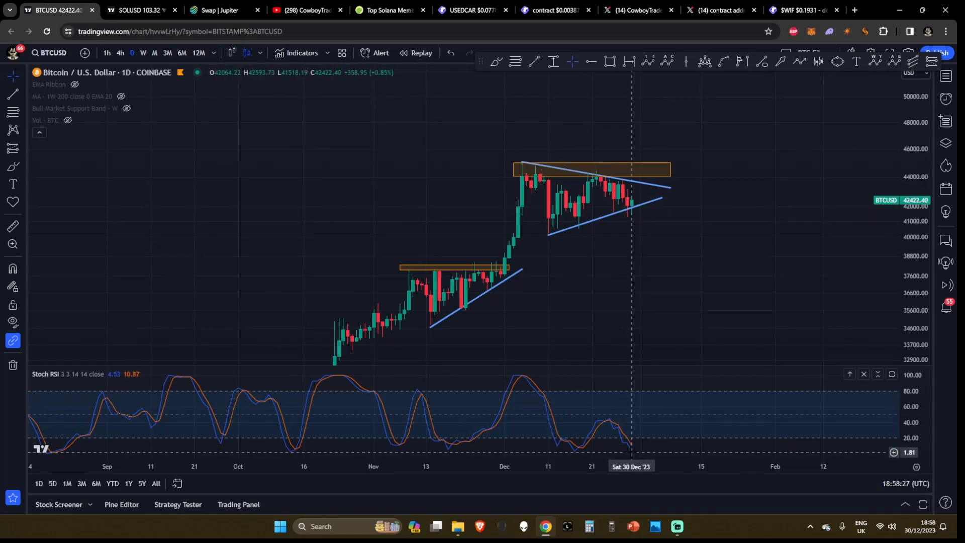
mouse_move(674, 196)
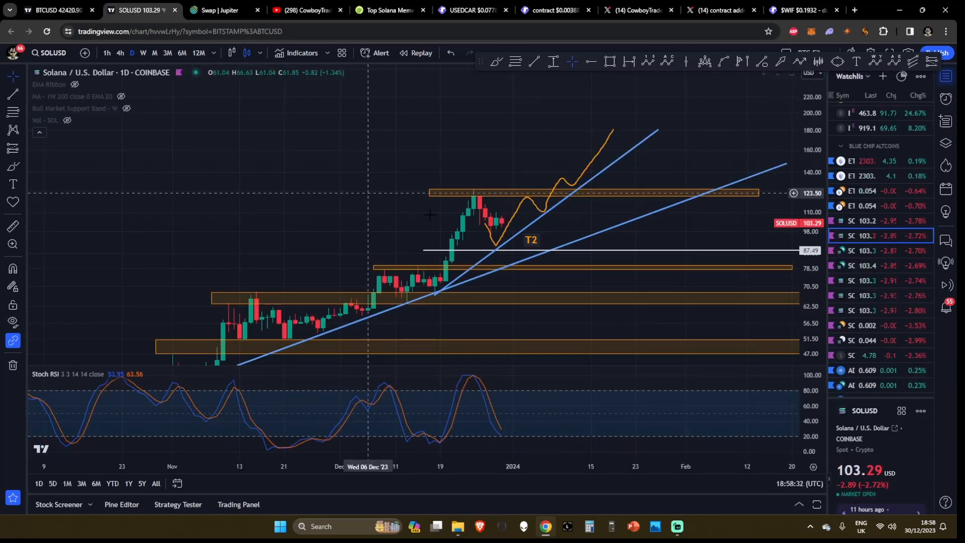
mouse_move(502, 231)
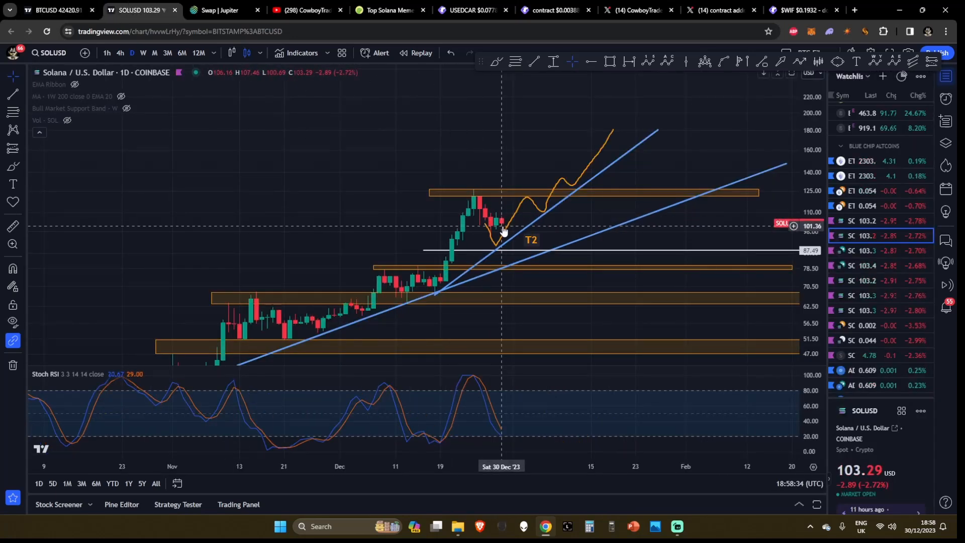
mouse_move(495, 254)
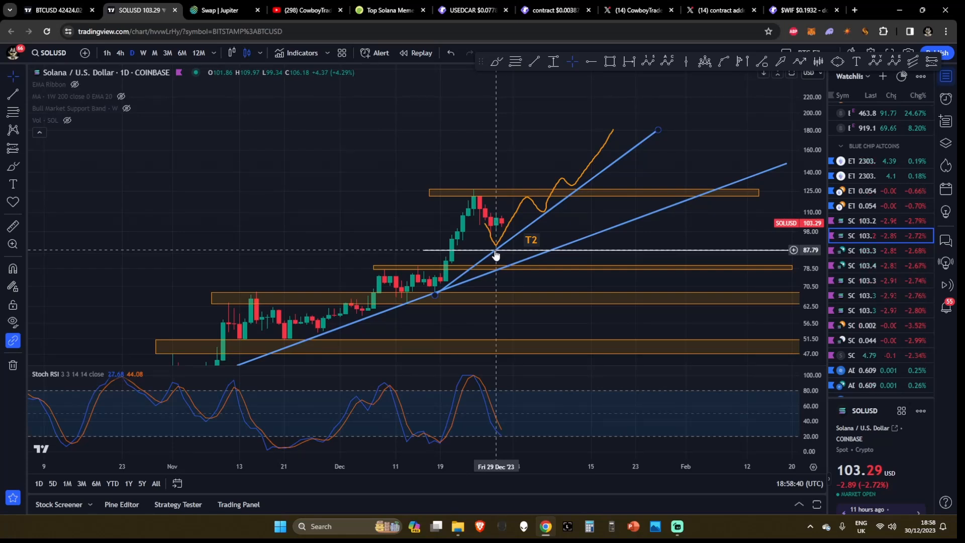
mouse_move(409, 180)
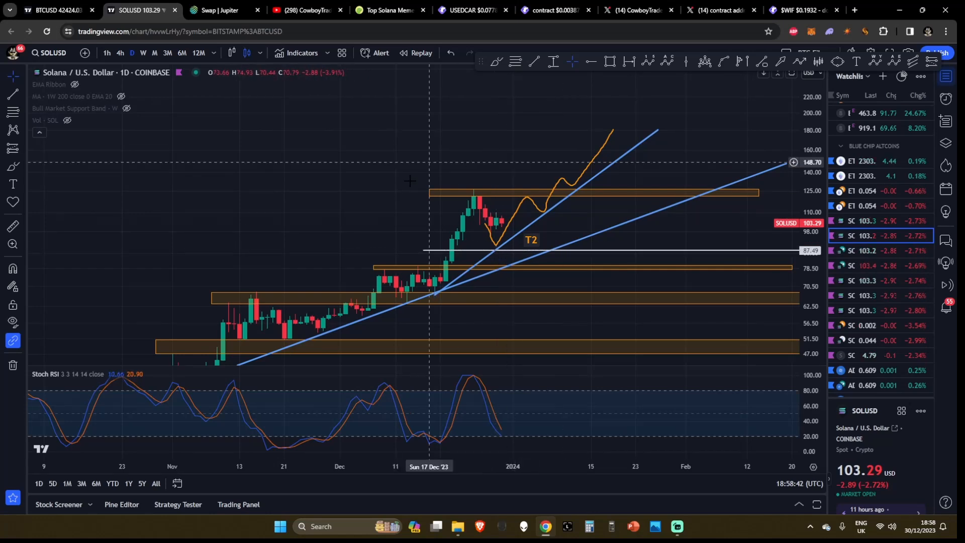
mouse_move(595, 311)
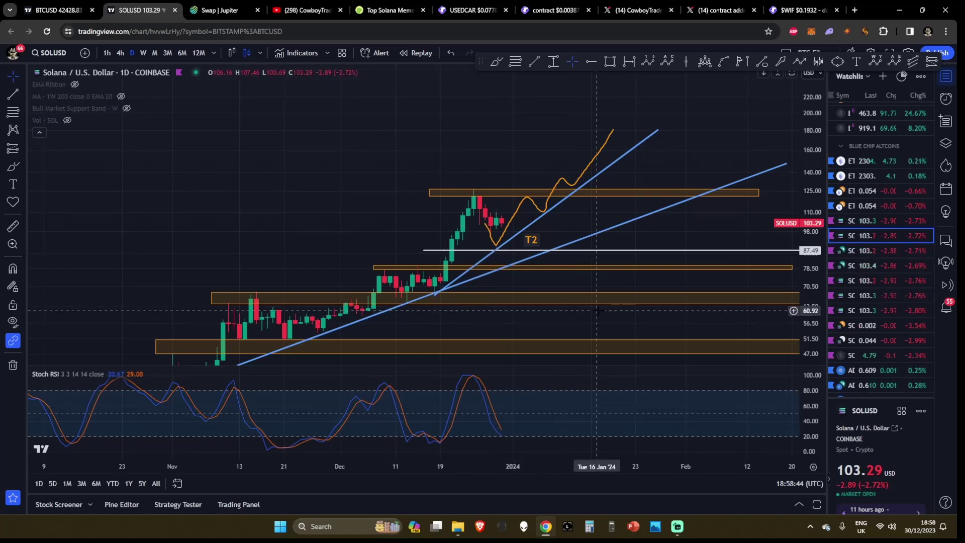
mouse_move(507, 231)
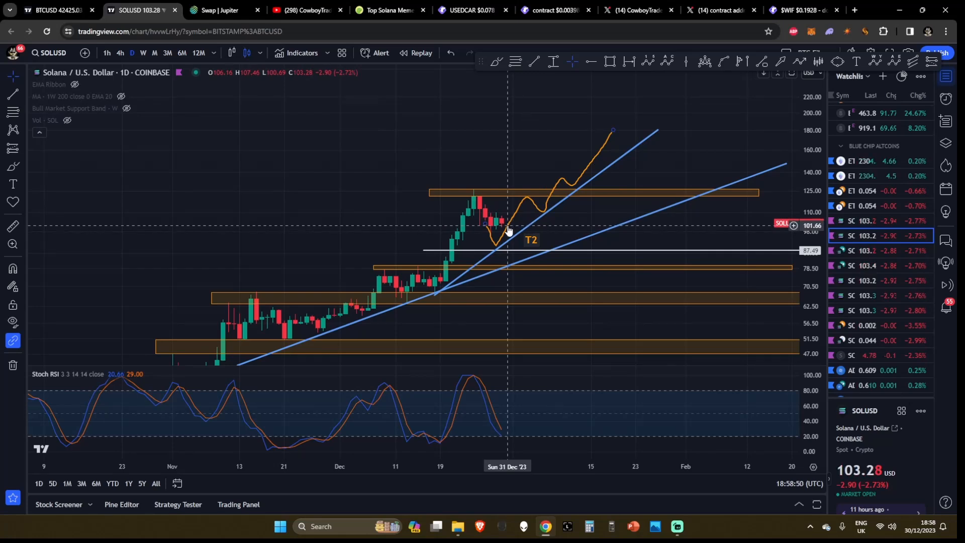
mouse_move(496, 250)
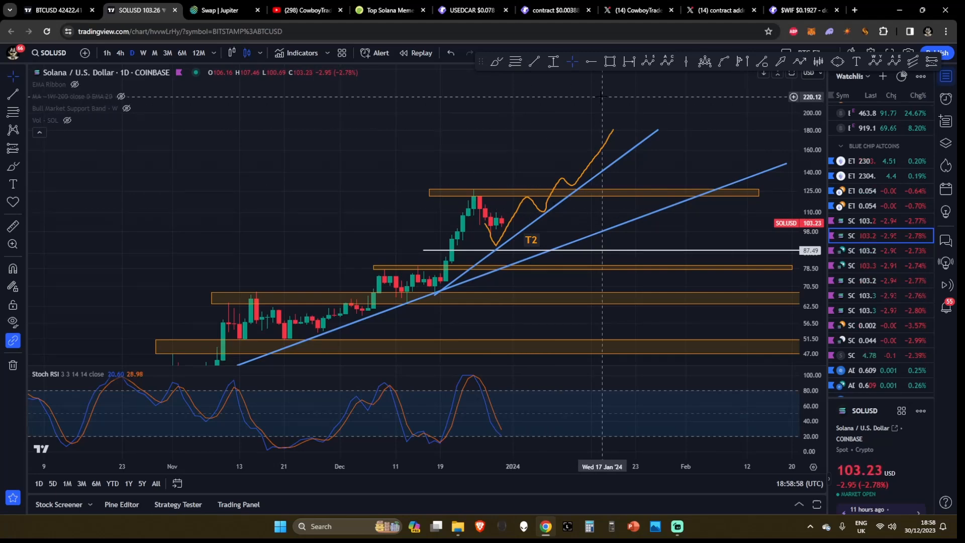
Show the weekly SOLUSD Fib layout with the red 0.5–0.618 box and pullback arrow.
click(142, 53)
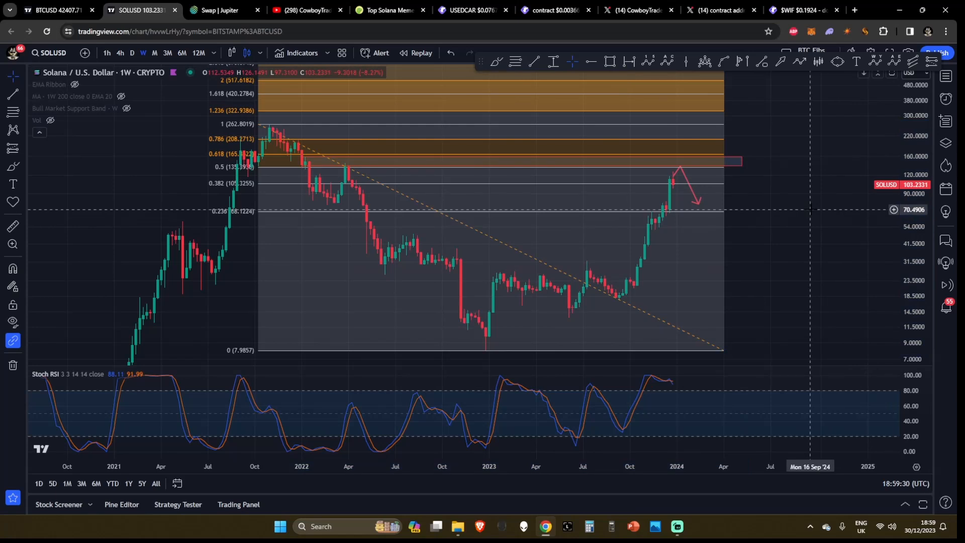
mouse_move(809, 211)
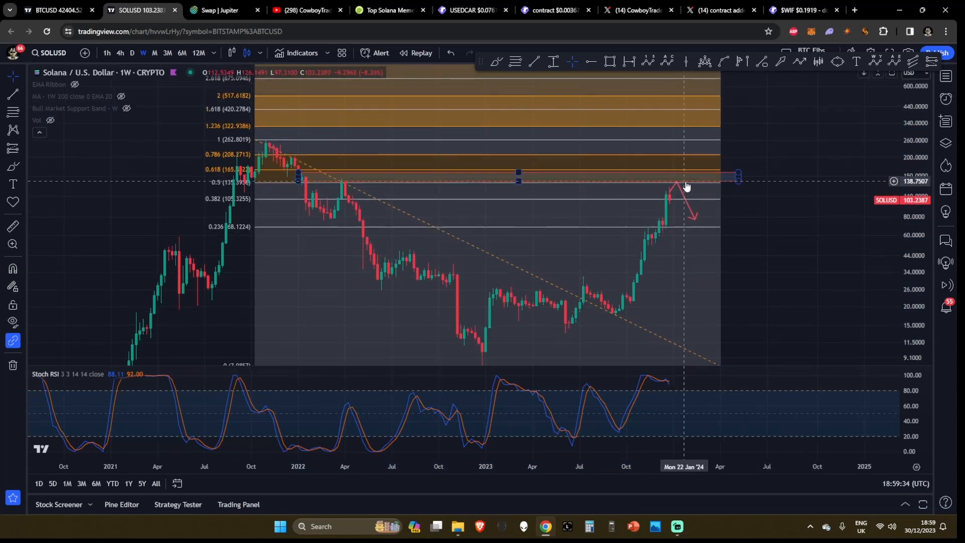
mouse_move(348, 178)
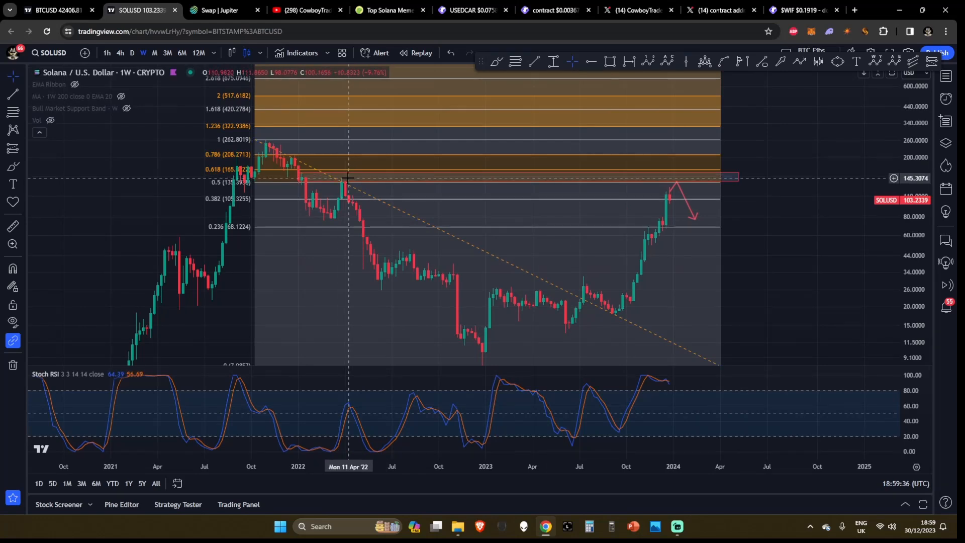
mouse_move(308, 175)
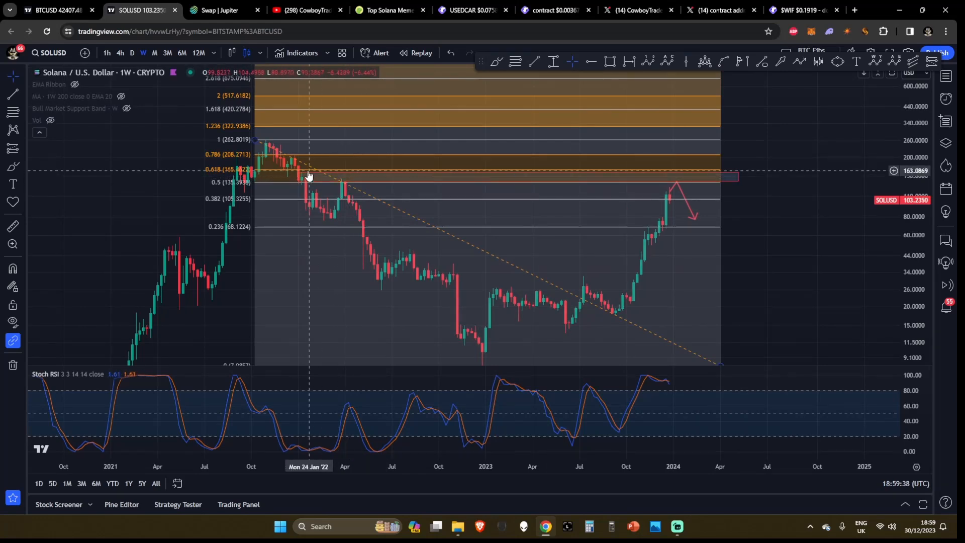
mouse_move(297, 175)
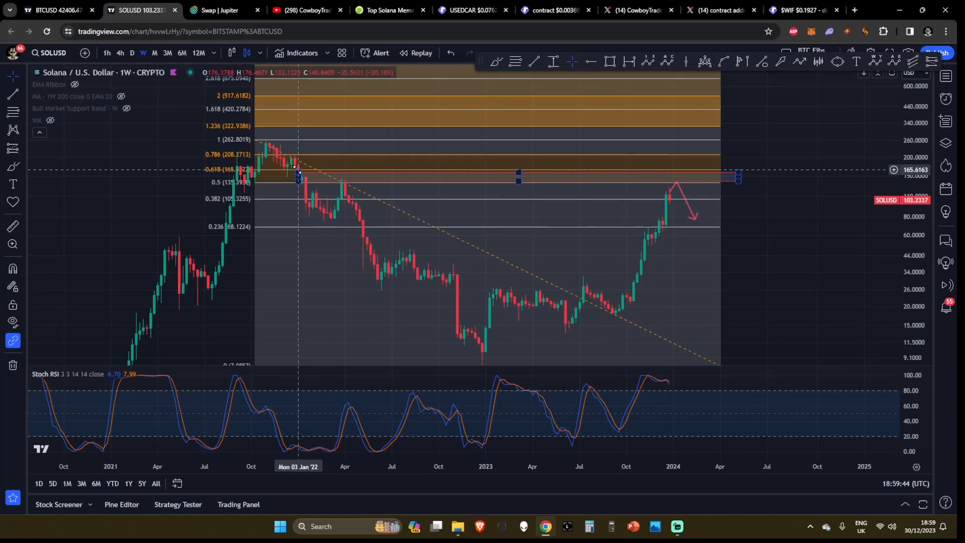
mouse_move(324, 162)
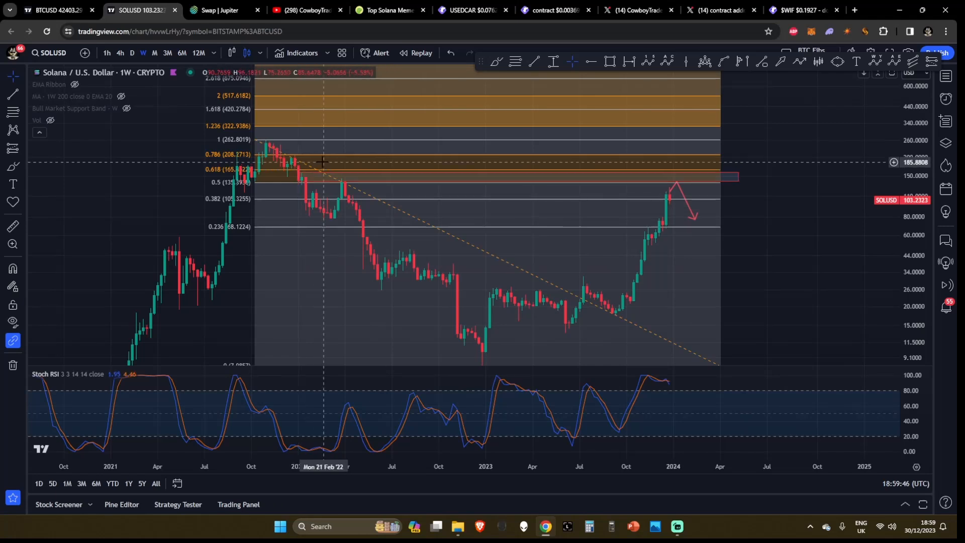
mouse_move(685, 200)
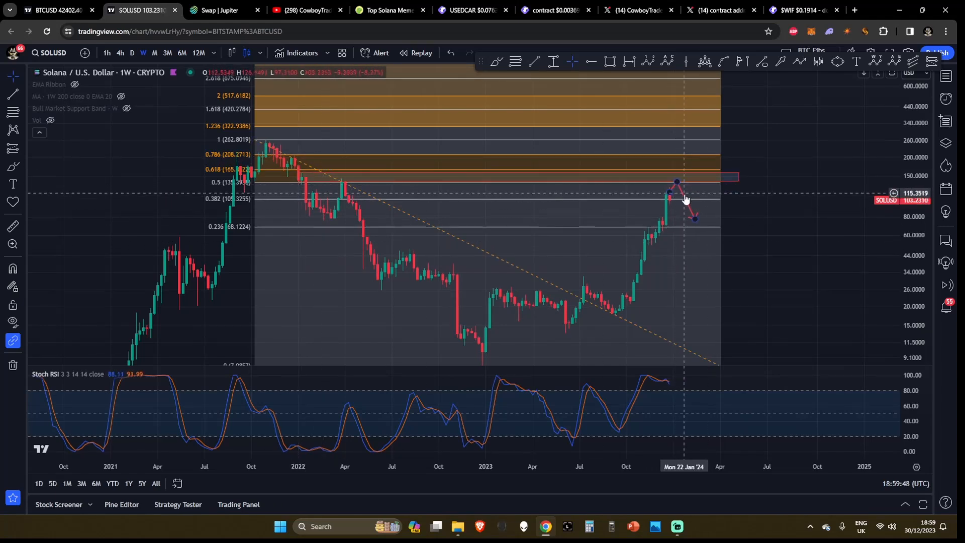
mouse_move(696, 222)
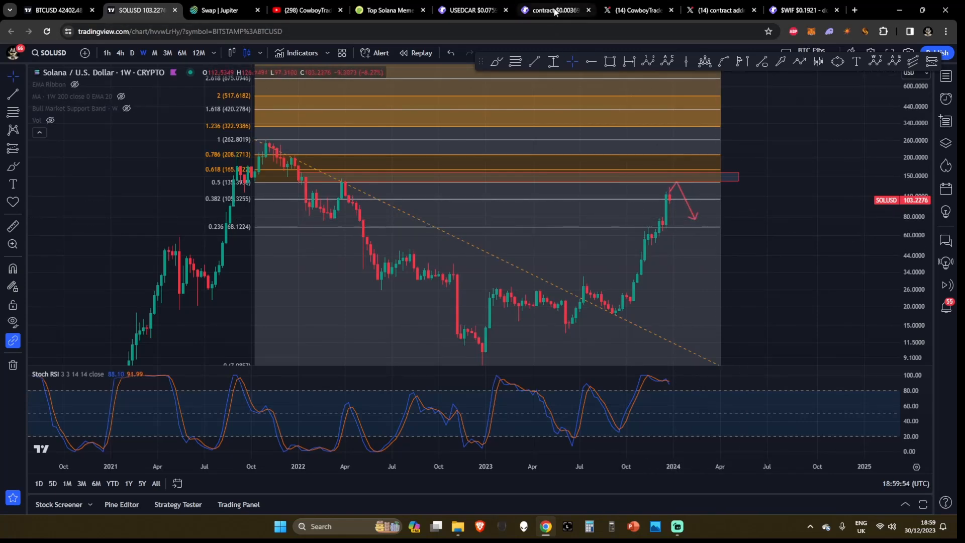
Pass the contract/SOL chart and show the $WIF 4h chart with support near 0.125.
click(551, 11)
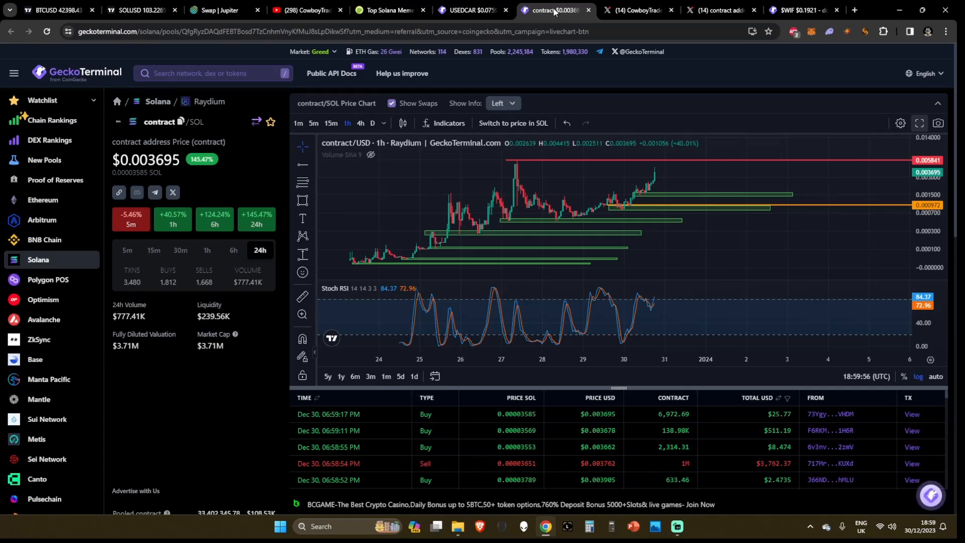
click(801, 10)
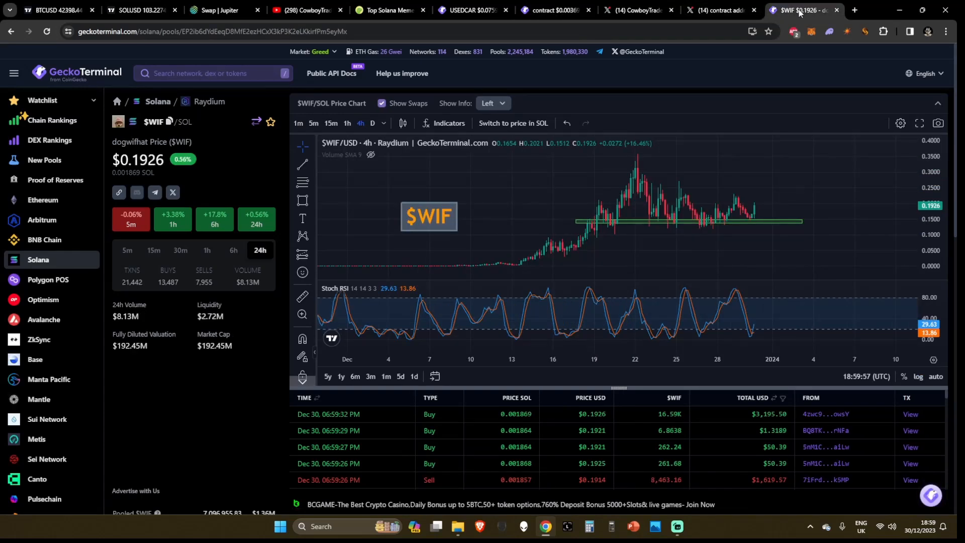
mouse_move(602, 228)
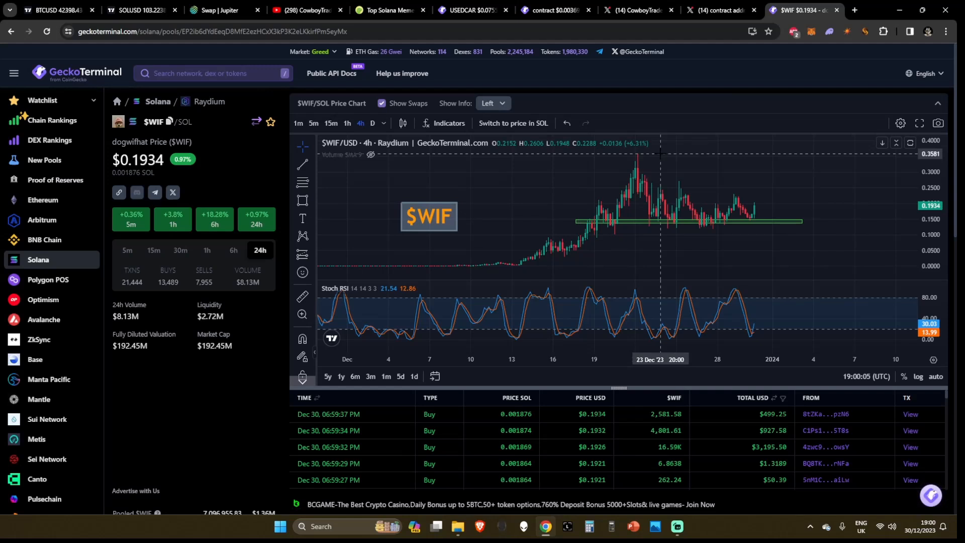
mouse_move(613, 232)
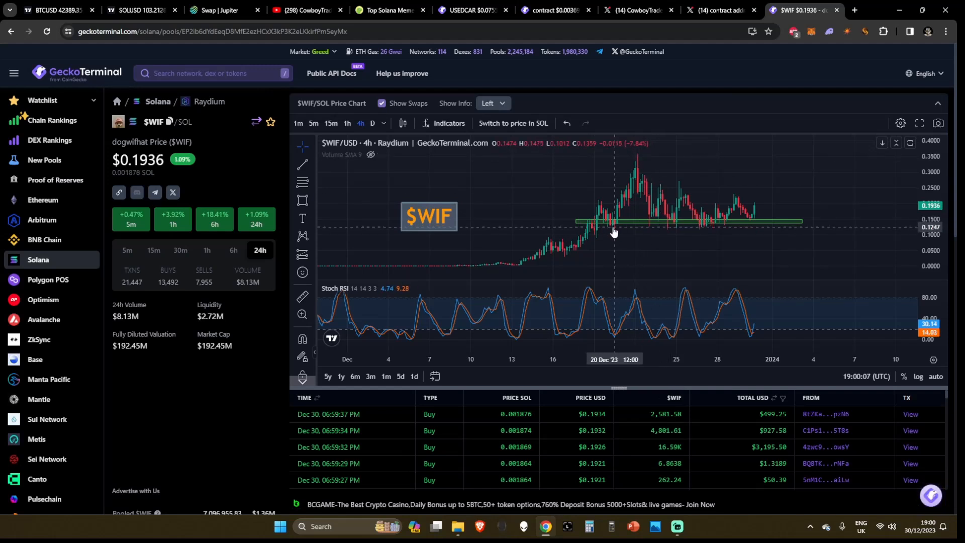
mouse_move(643, 230)
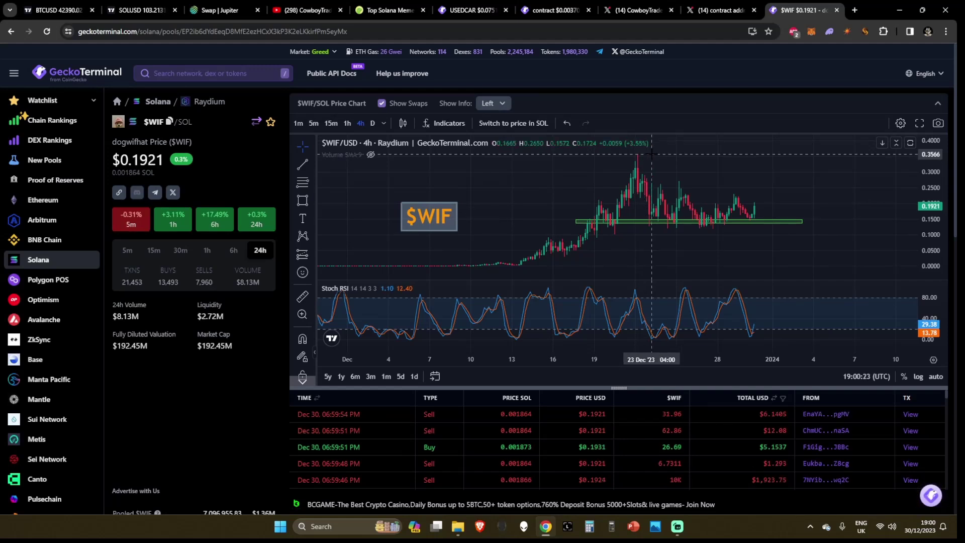
Open CowboyTrades' YouTube About panel with social links, then return to the contract/SOL chart.
click(303, 10)
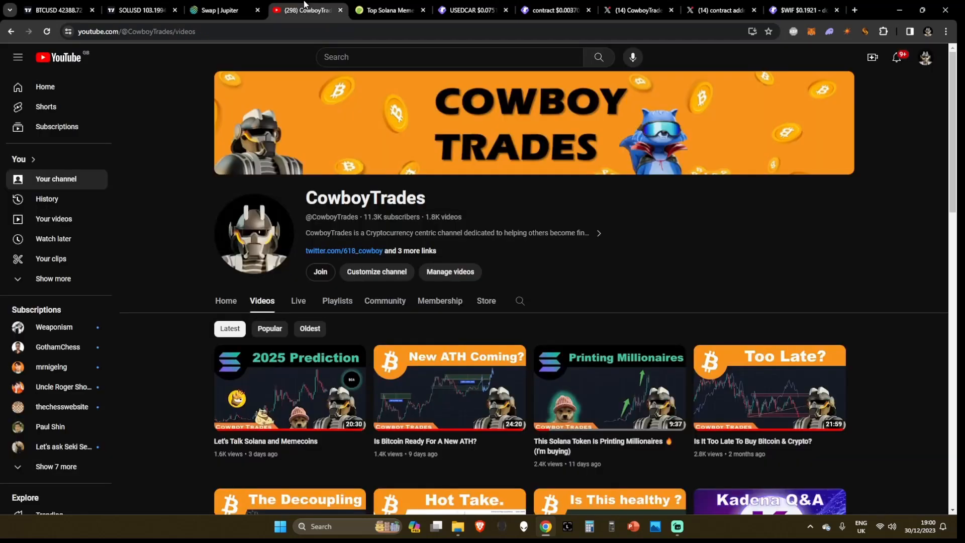
click(595, 233)
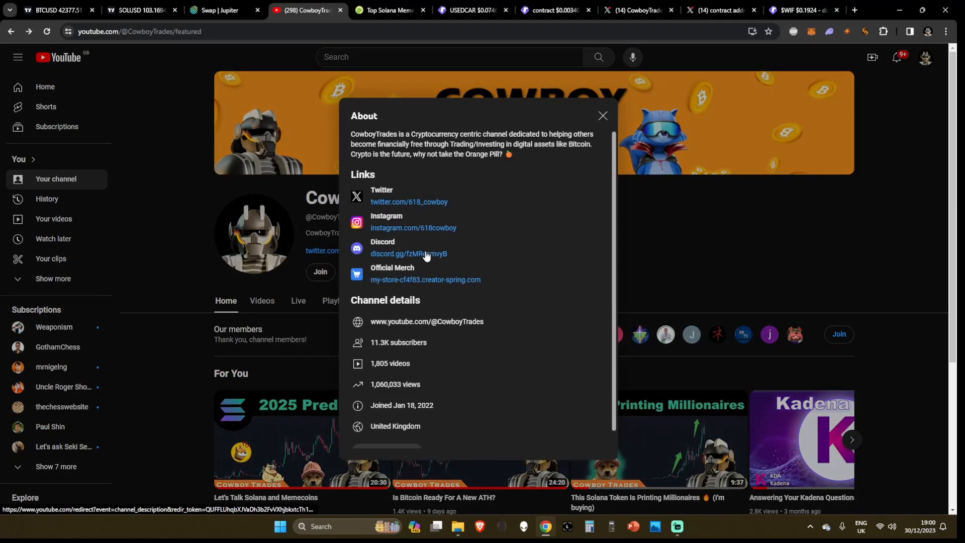
mouse_move(407, 261)
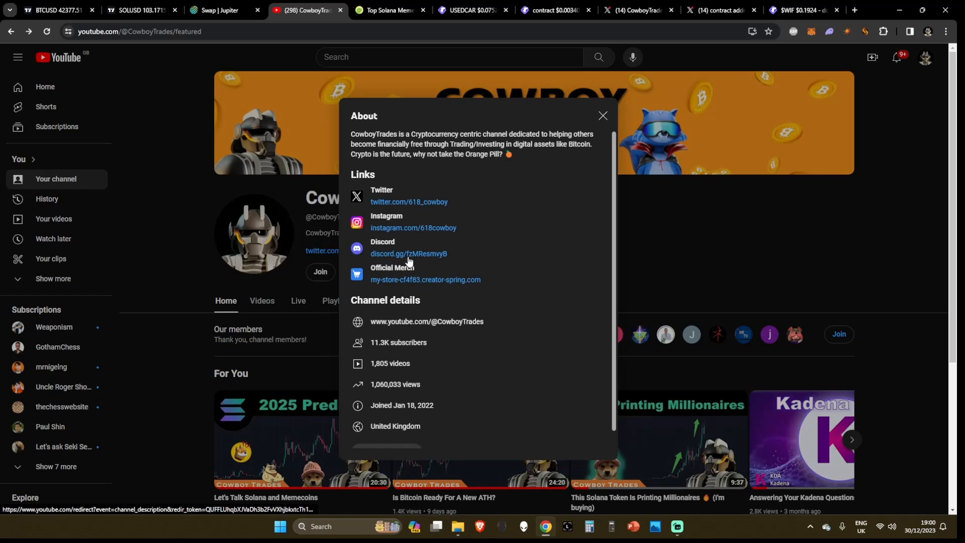
click(548, 10)
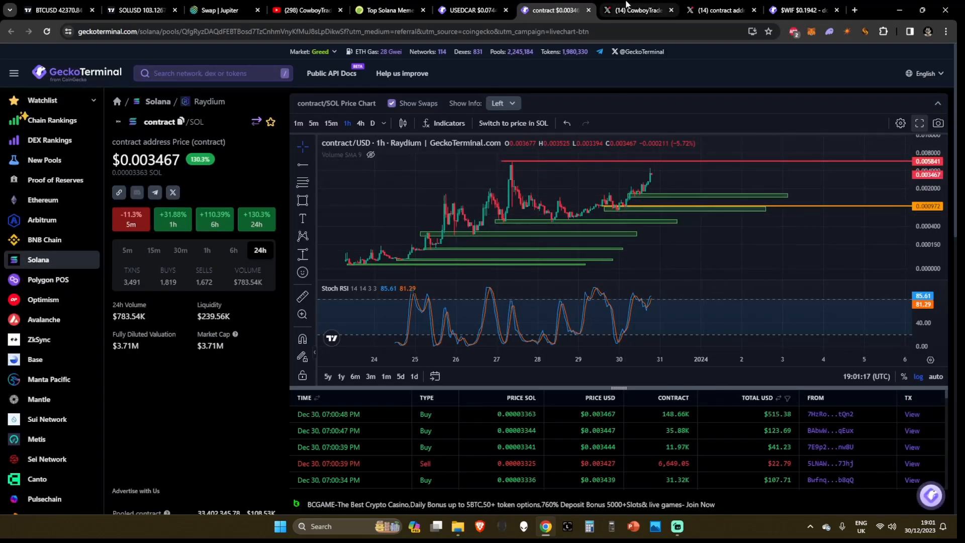
View the X post's enlarged chart for the $0.001 memecoin, then return to contract/SOL.
click(636, 10)
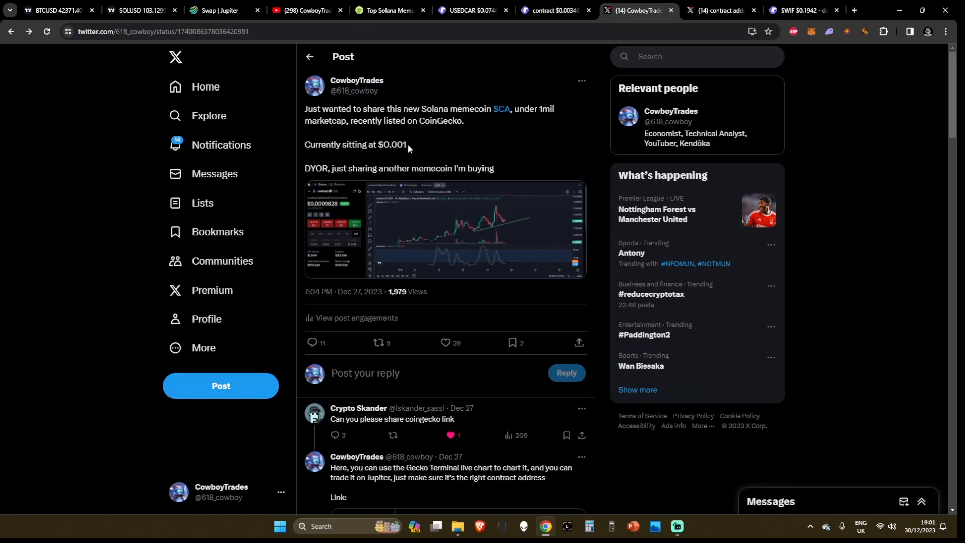
click(444, 231)
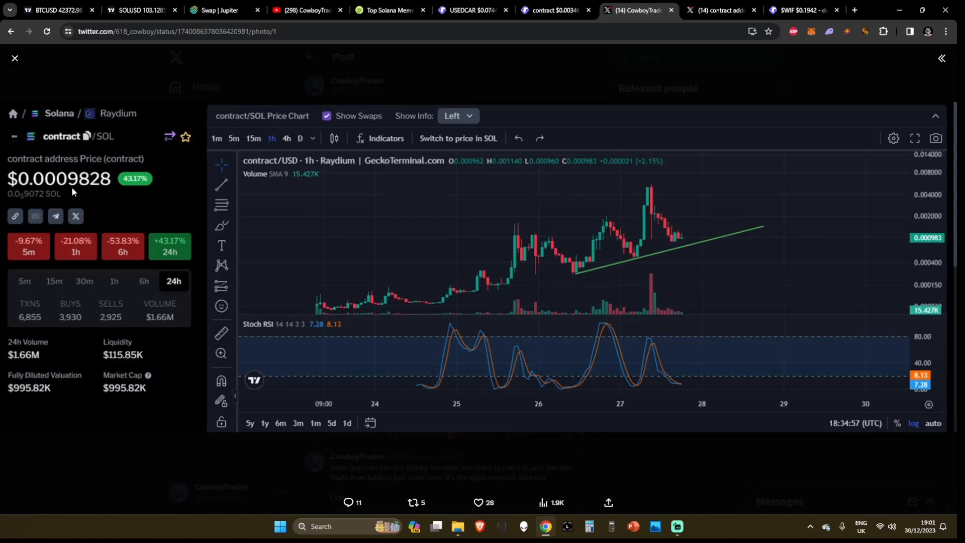
click(15, 57)
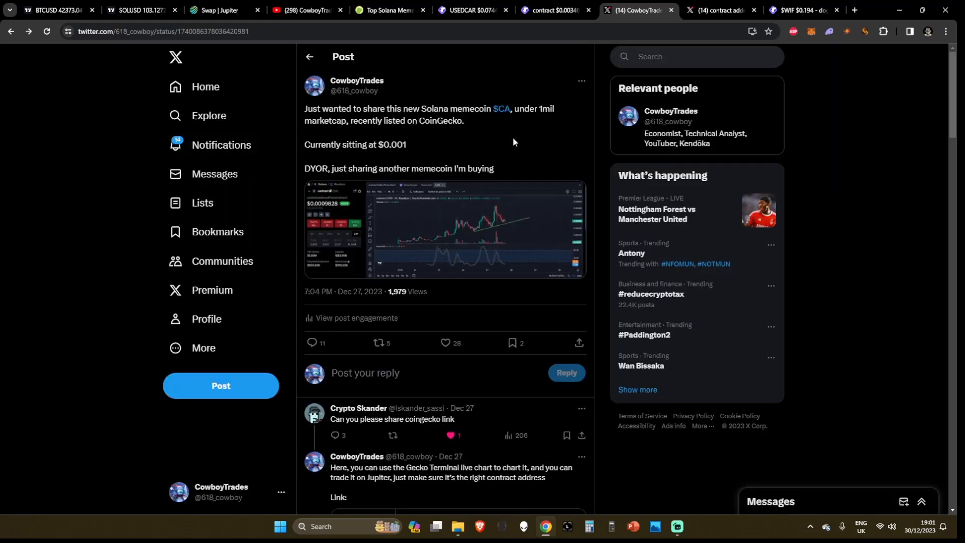
mouse_move(465, 153)
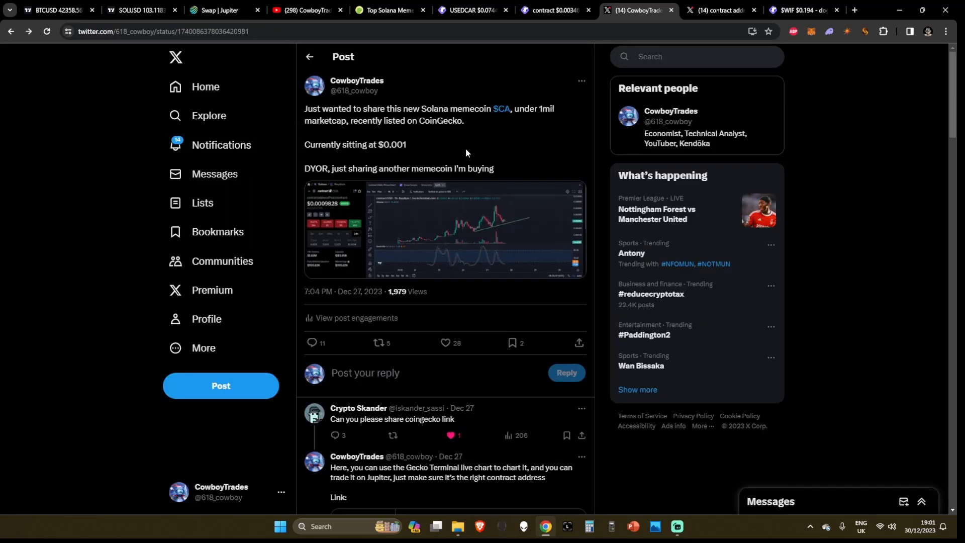
mouse_move(493, 127)
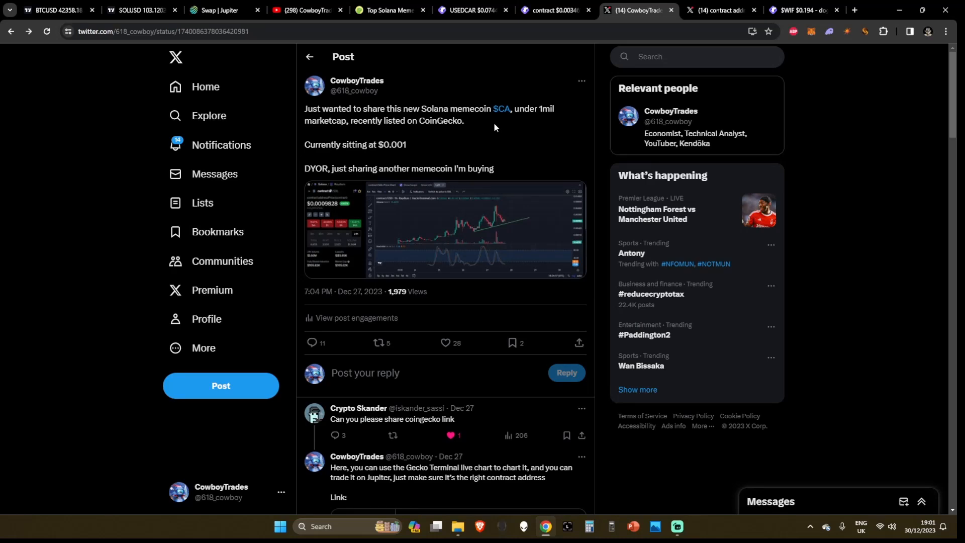
click(548, 10)
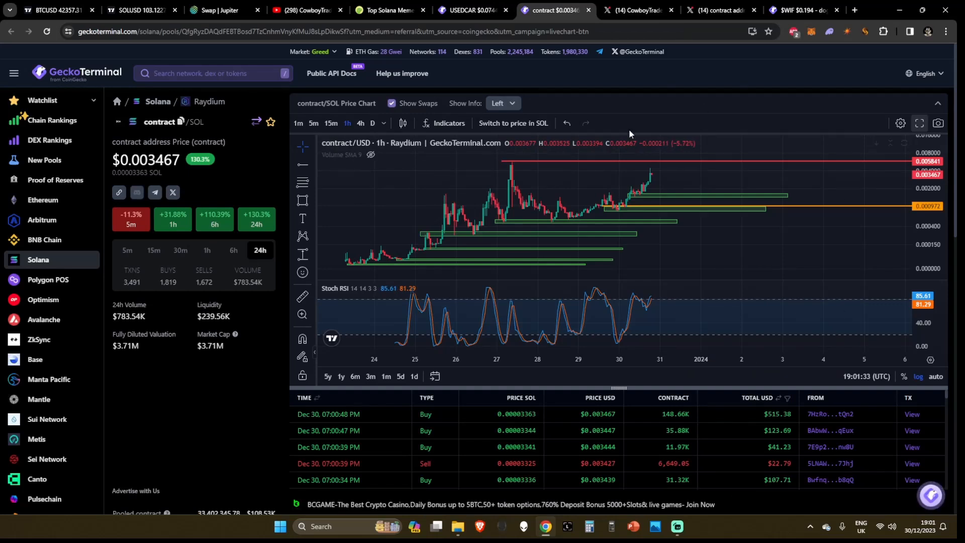
mouse_move(638, 214)
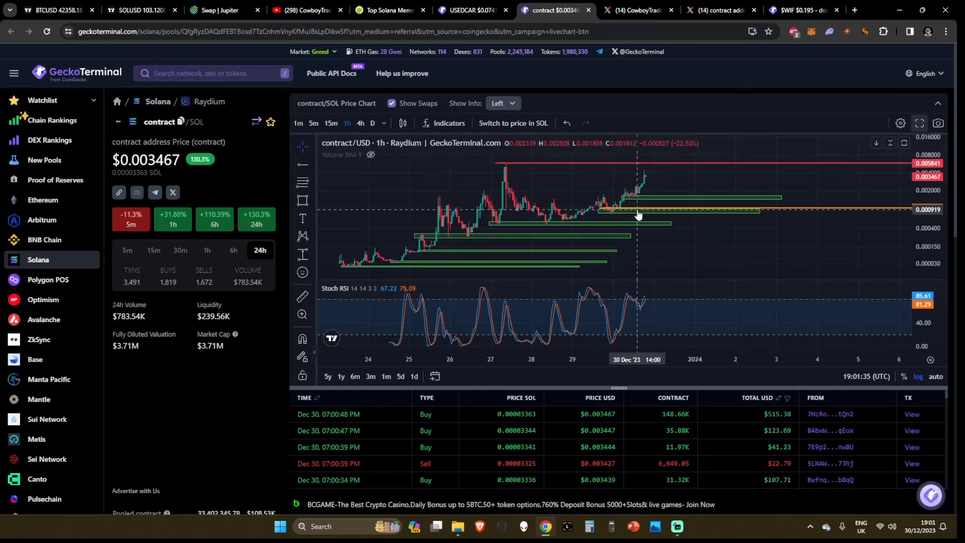
mouse_move(603, 213)
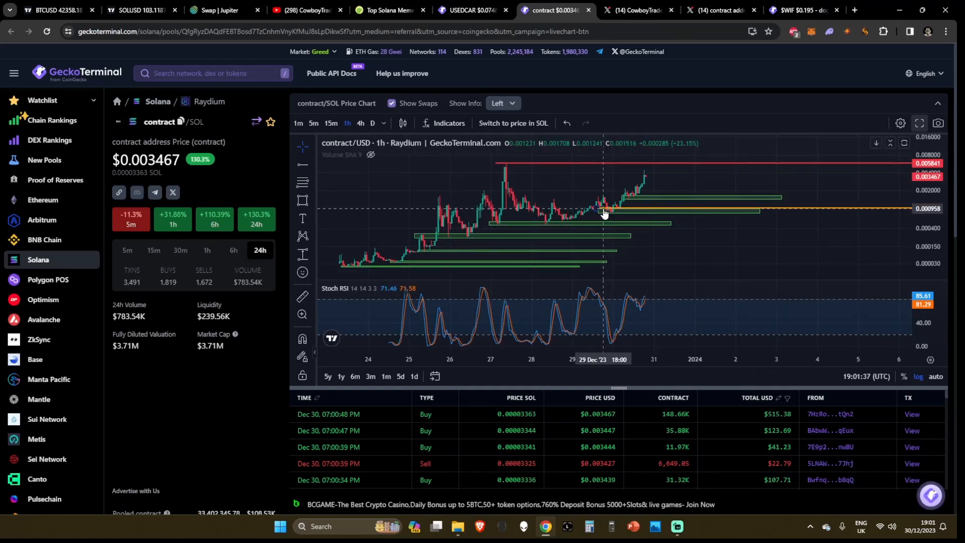
mouse_move(707, 239)
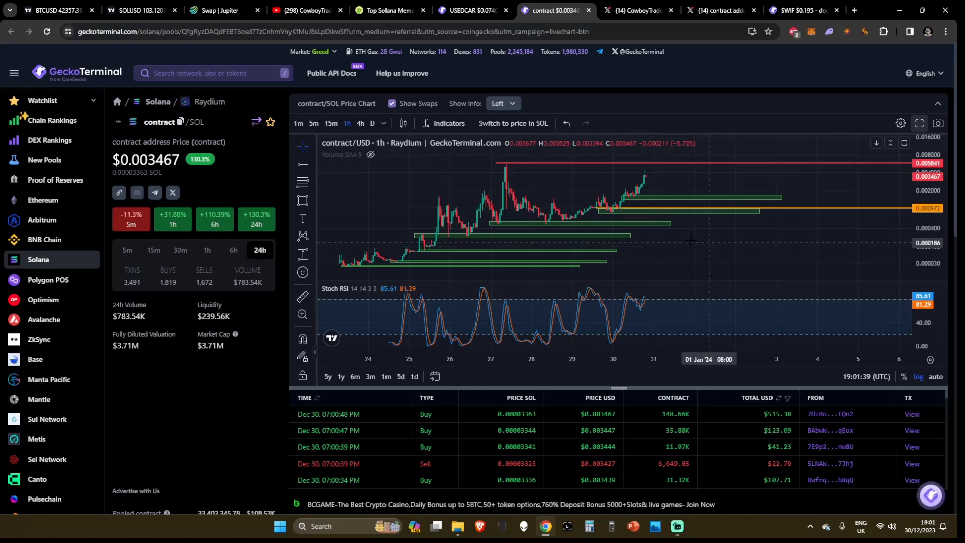
mouse_move(512, 185)
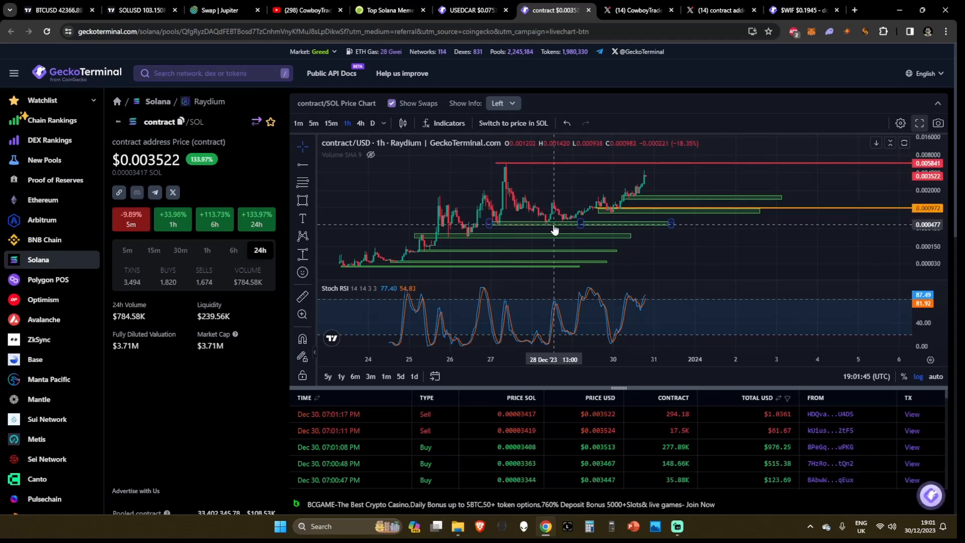
mouse_move(605, 209)
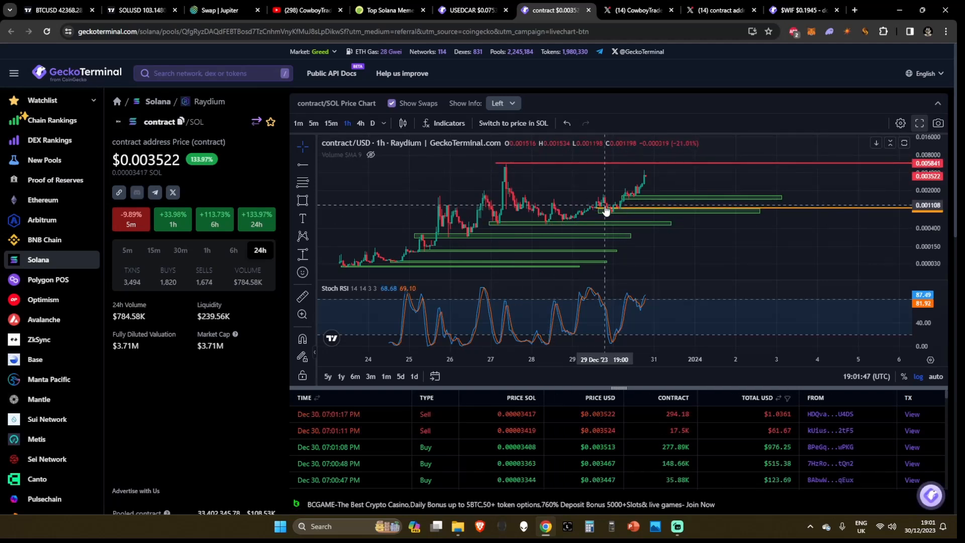
mouse_move(610, 211)
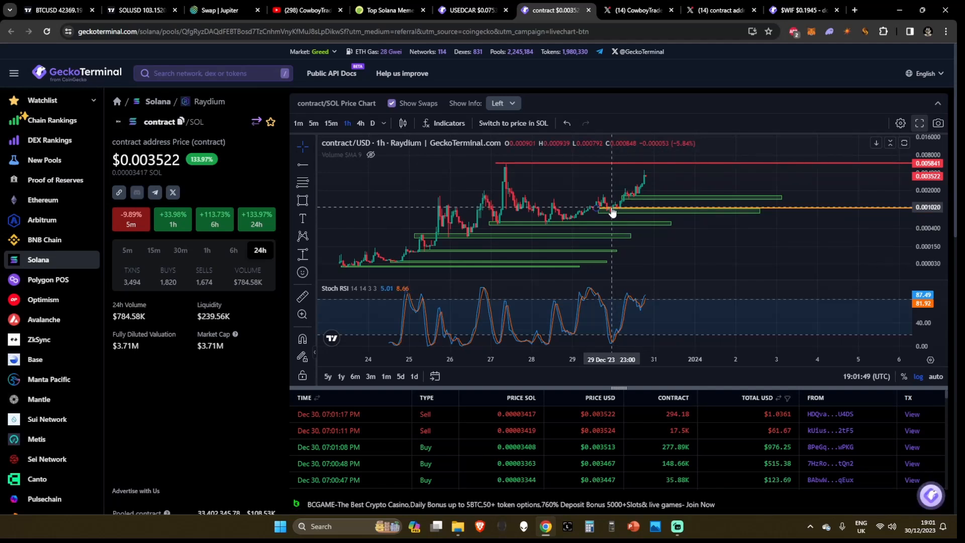
mouse_move(310, 250)
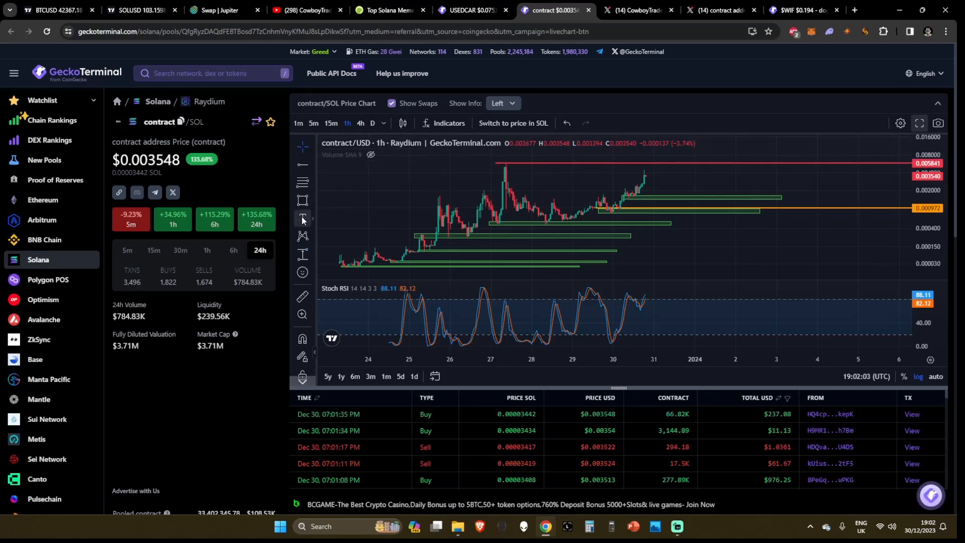
mouse_move(501, 197)
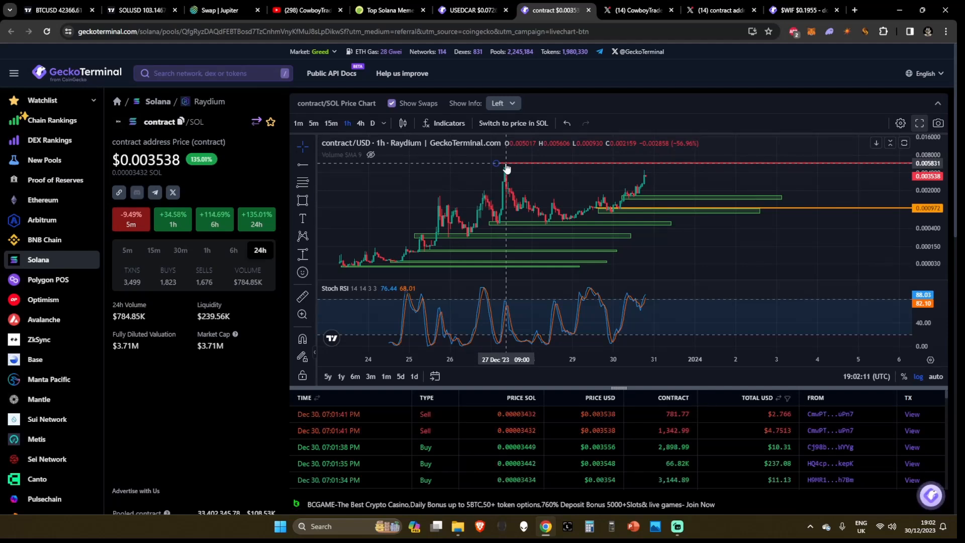
mouse_move(503, 170)
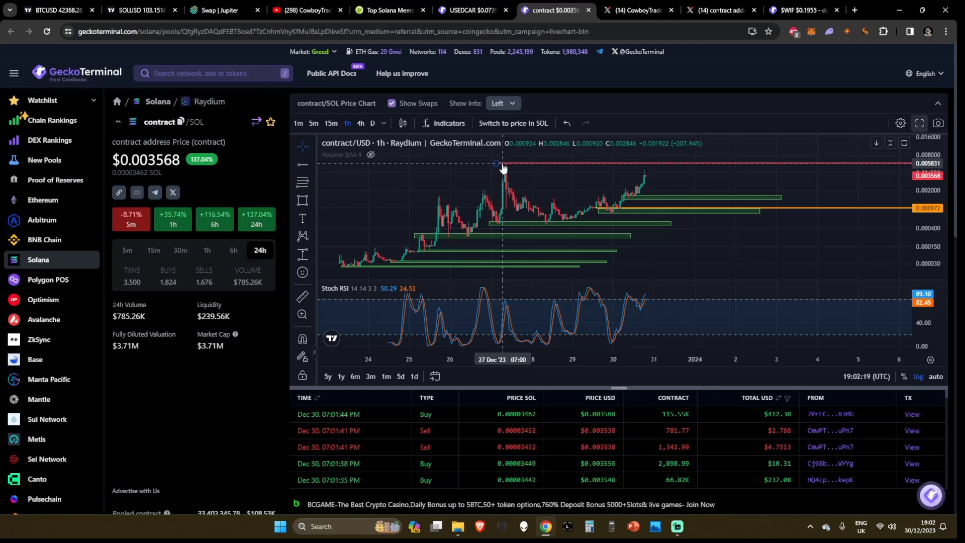
mouse_move(521, 167)
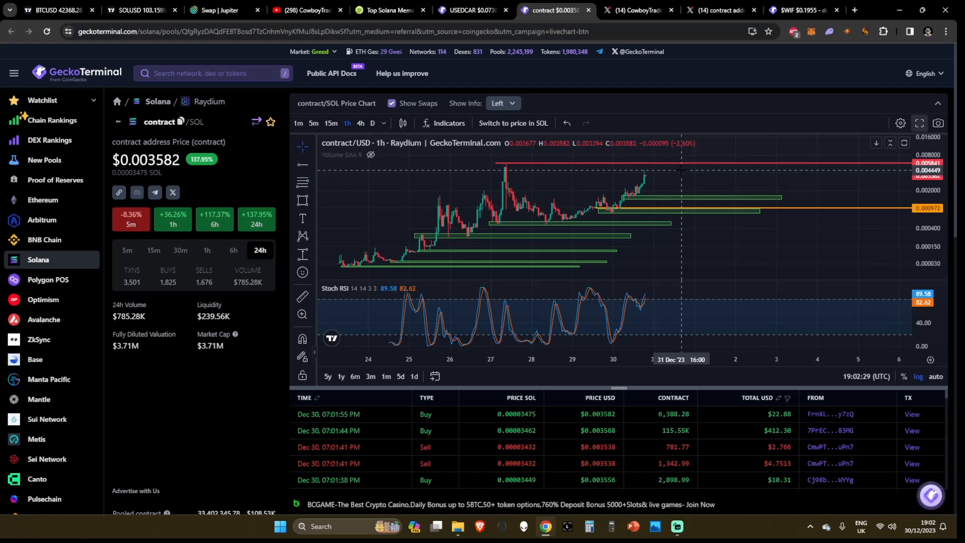
mouse_move(311, 253)
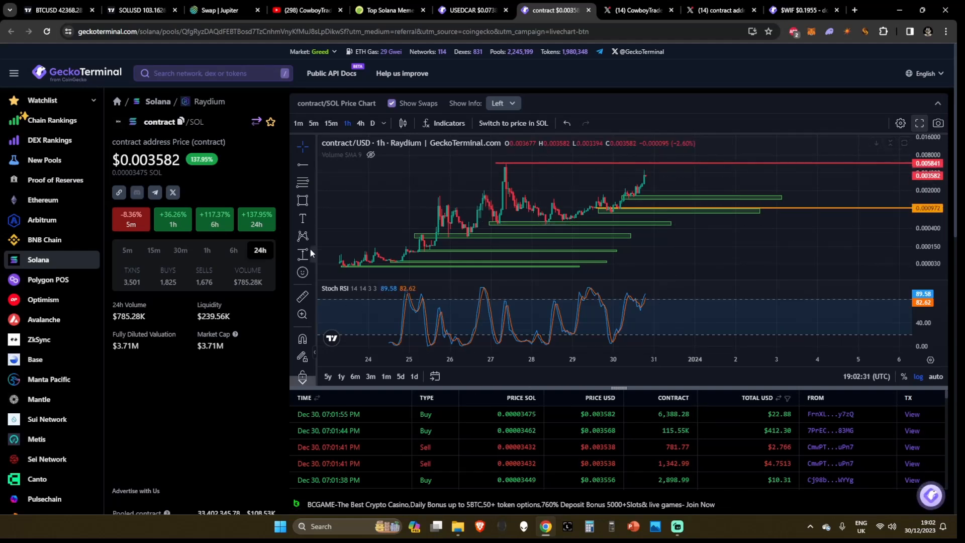
mouse_move(595, 208)
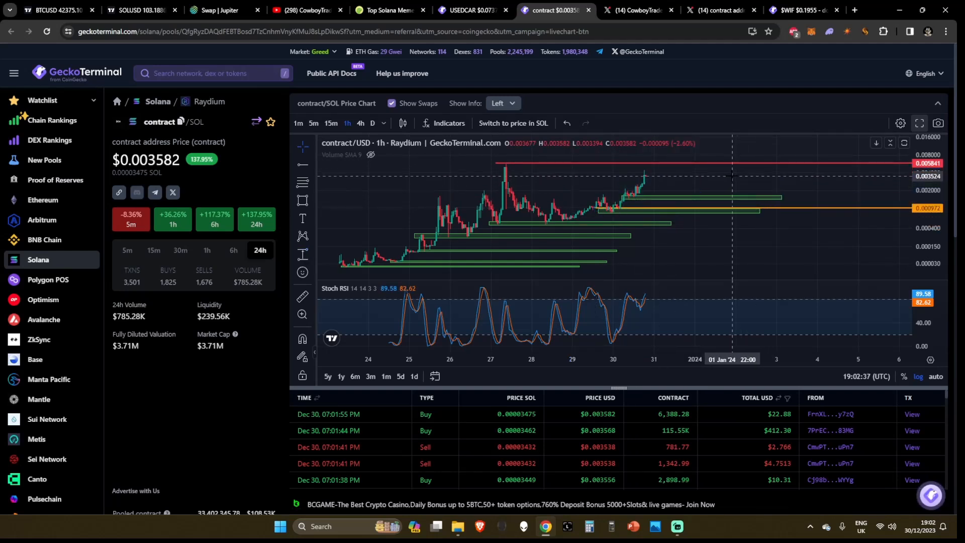
mouse_move(732, 174)
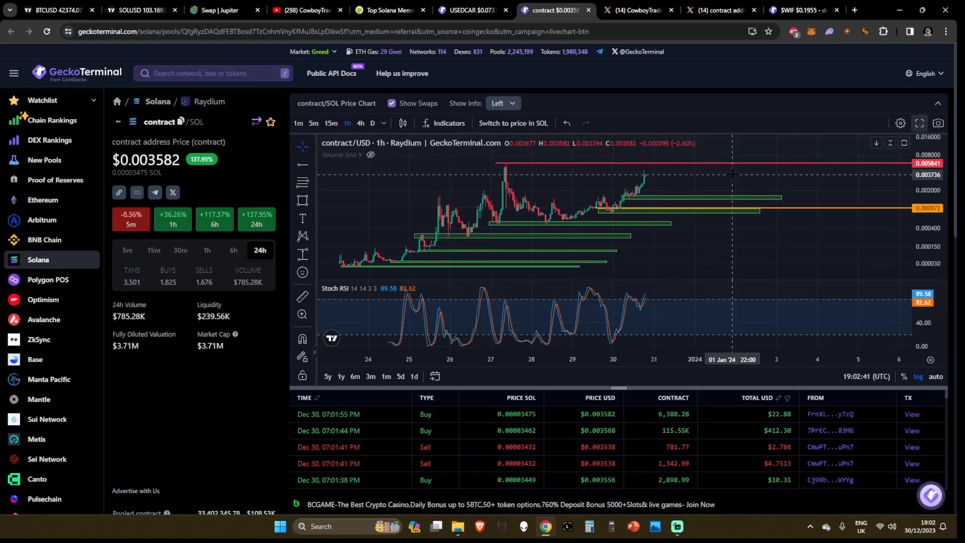
mouse_move(257, 180)
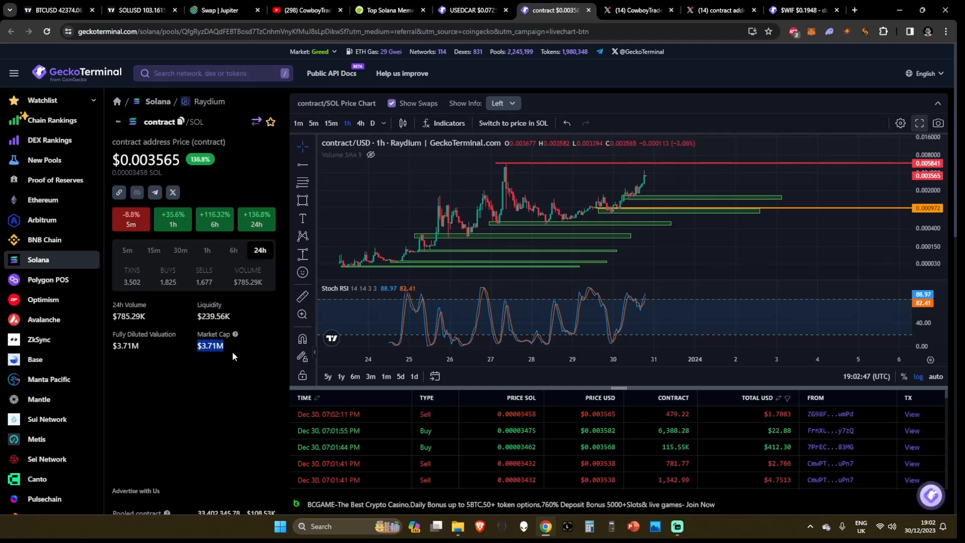
mouse_move(342, 261)
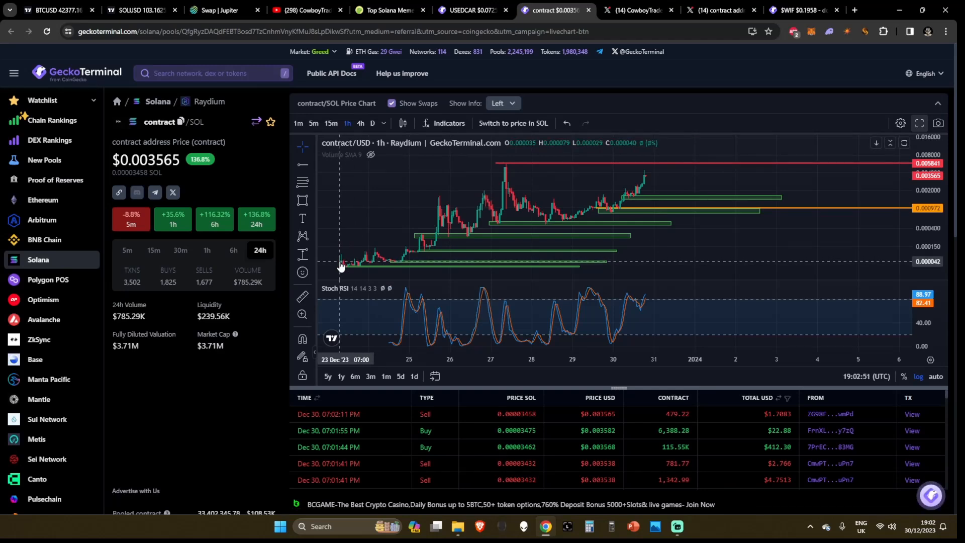
Show the contract address project's X profile with Telegram, Birdeye and Solscan links.
click(716, 10)
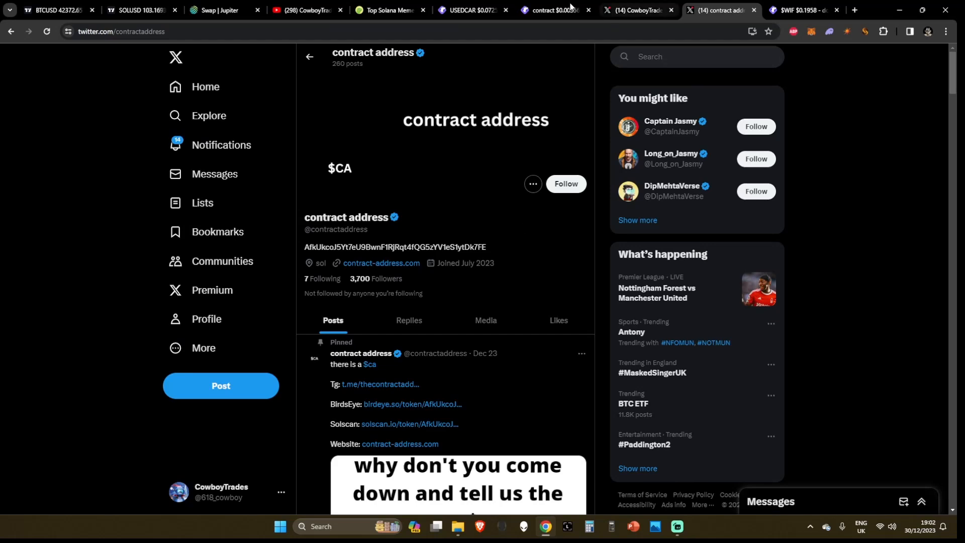
Scroll CoinGecko's Top Solana Meme Coins list to the contract token, up 157.5%.
click(389, 10)
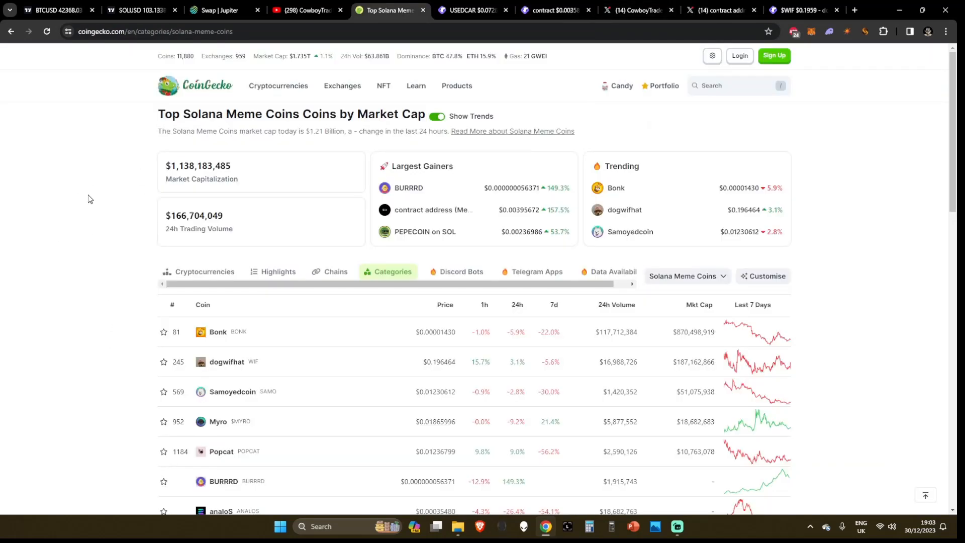
scroll(down, 3)
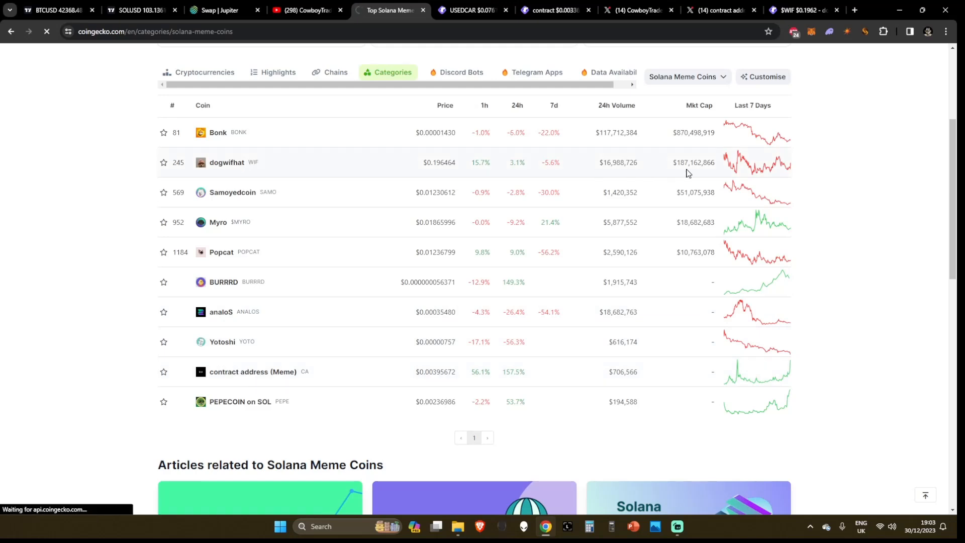
mouse_move(684, 173)
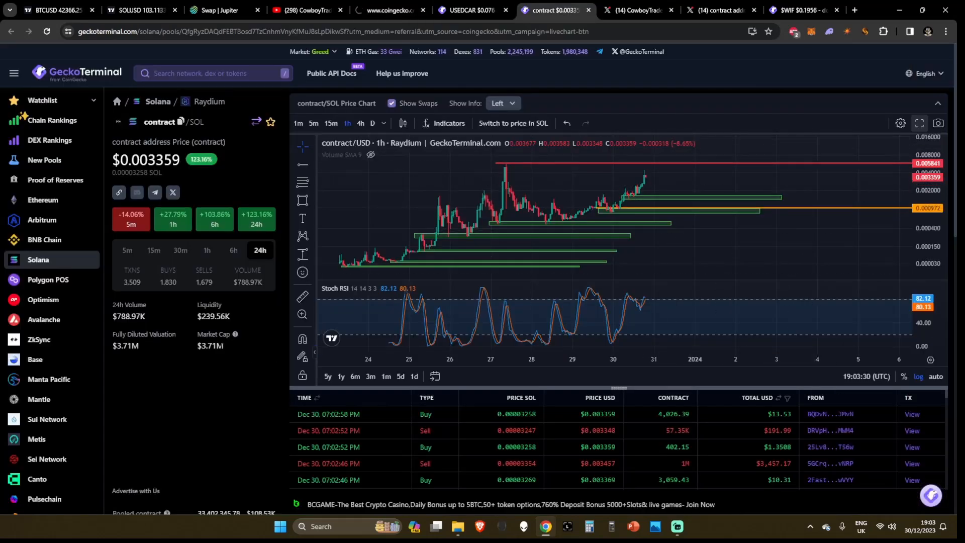
Maximise the contract token's price pane on GeckoTerminal, hiding the Stoch RSI pane.
double_click(210, 345)
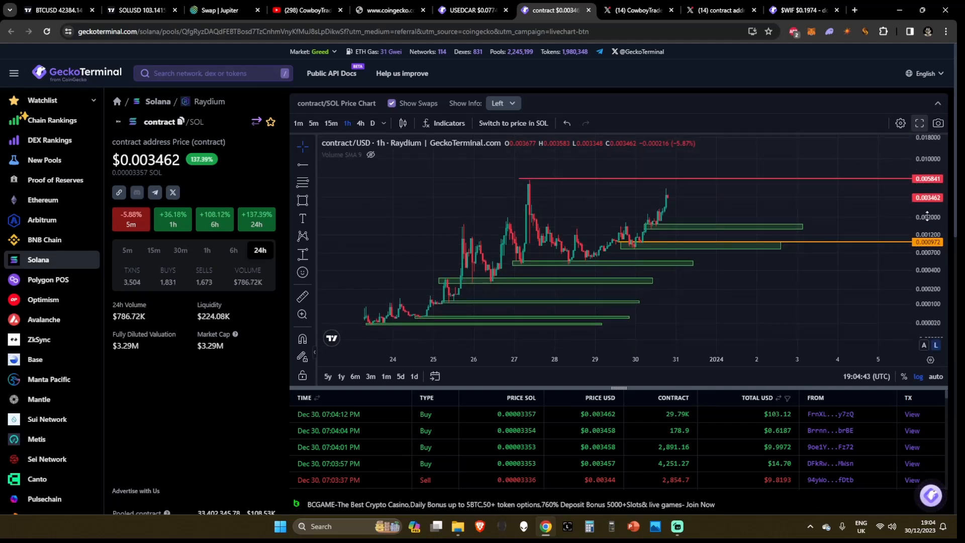
mouse_move(392, 302)
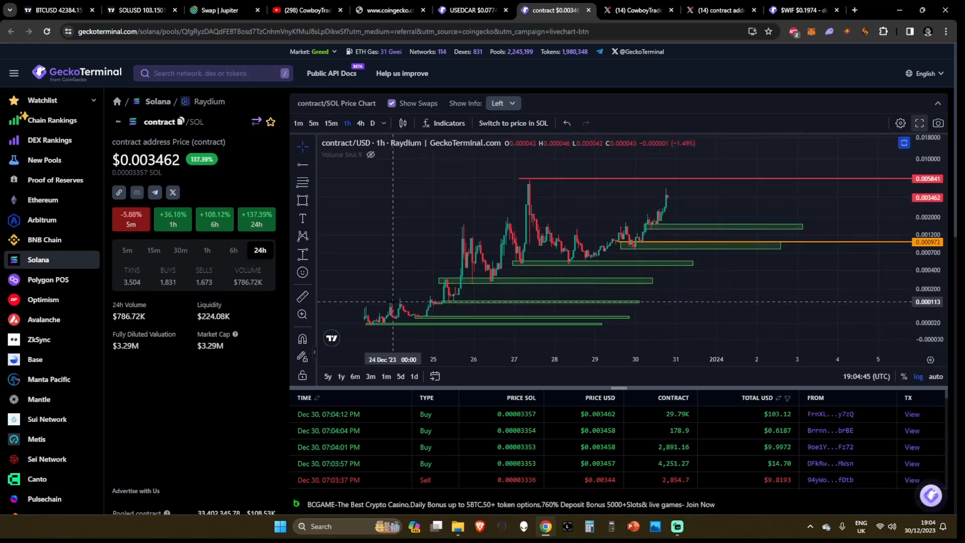
mouse_move(584, 192)
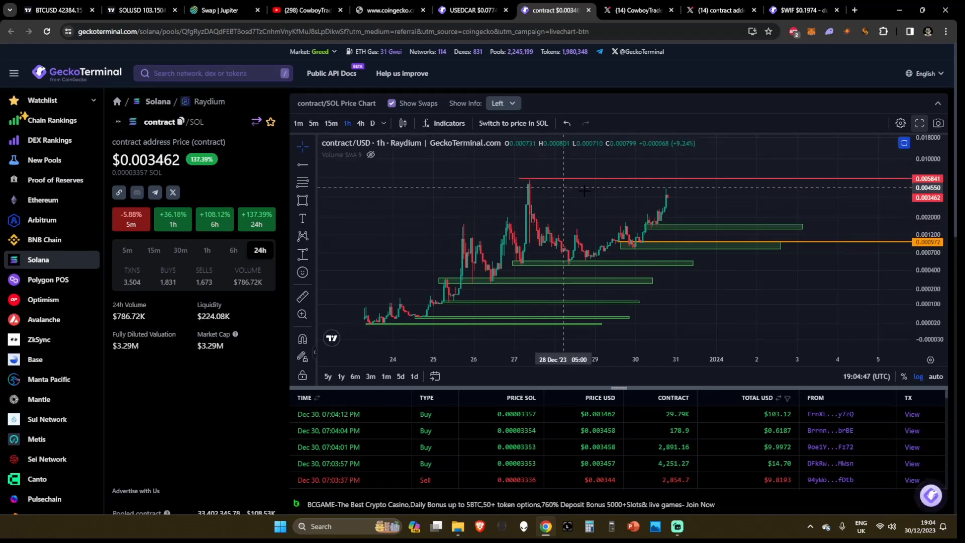
mouse_move(688, 159)
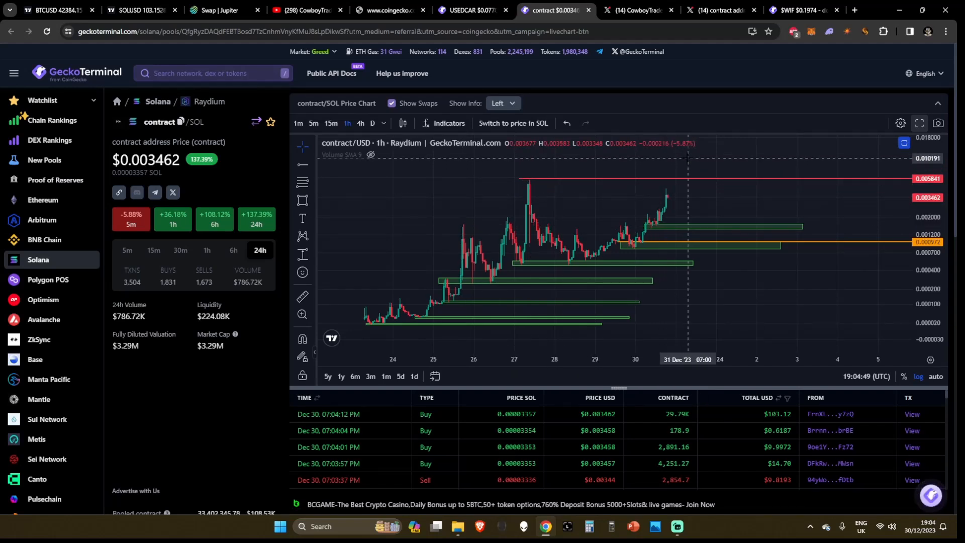
mouse_move(371, 324)
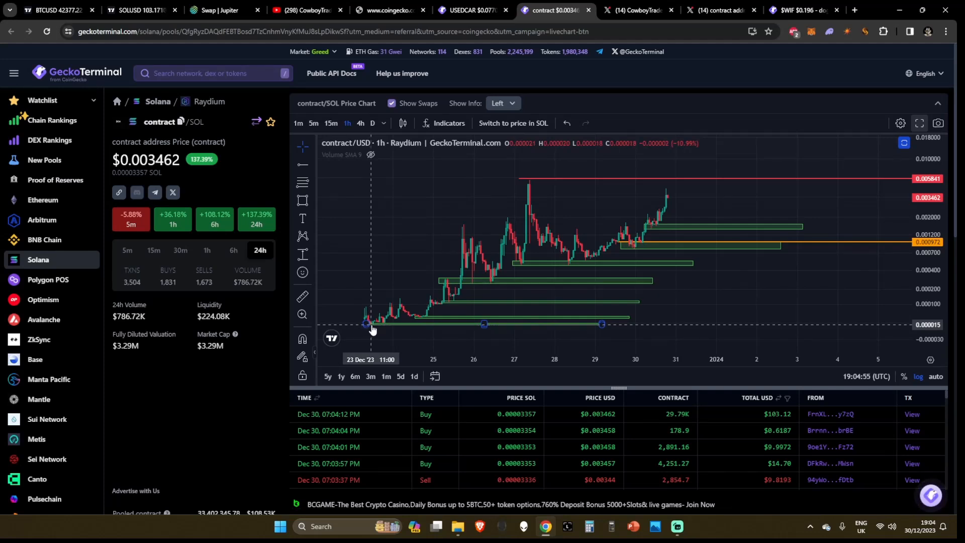
mouse_move(476, 280)
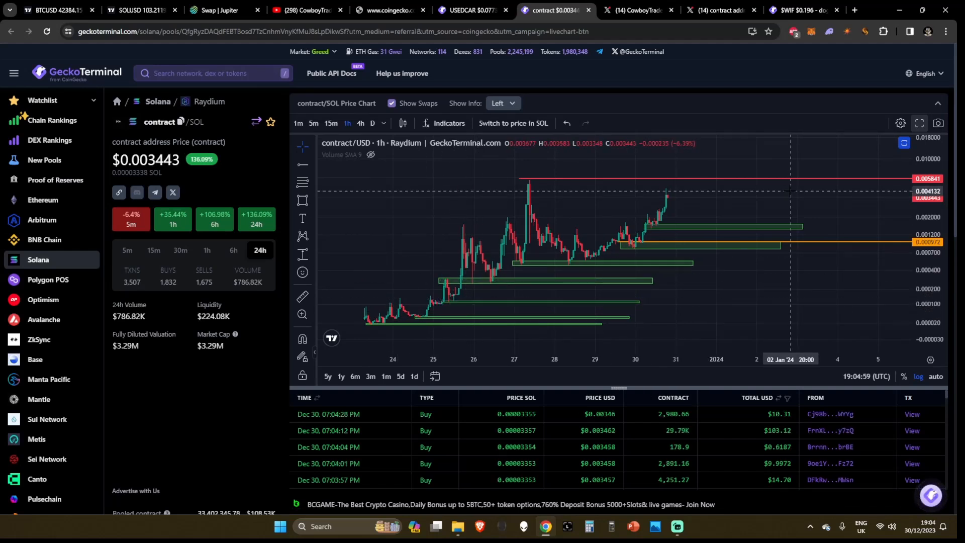
mouse_move(829, 228)
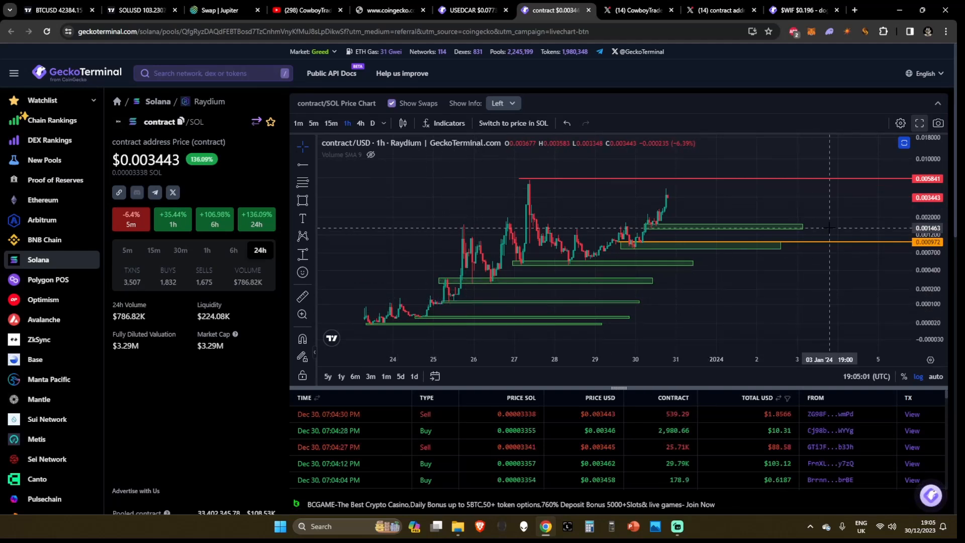
mouse_move(705, 211)
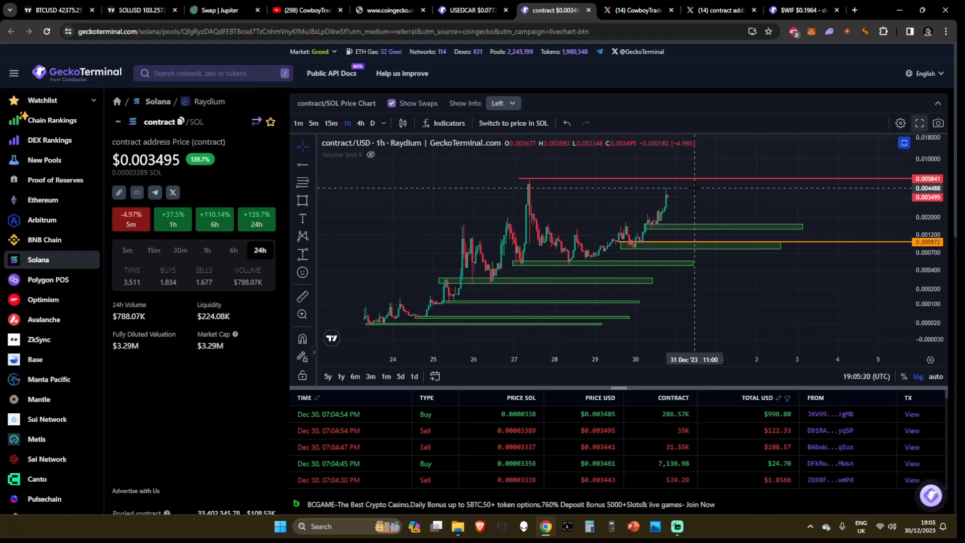
mouse_move(709, 158)
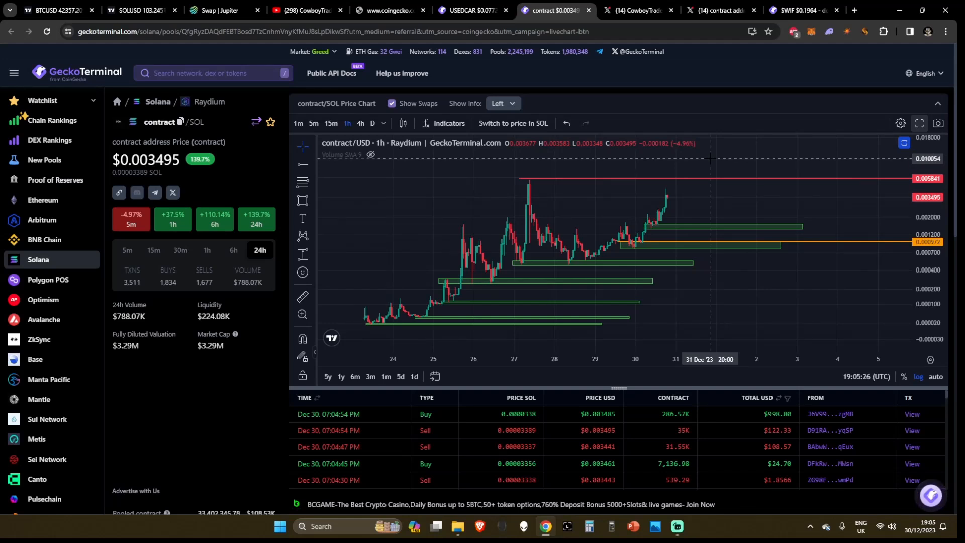
mouse_move(707, 158)
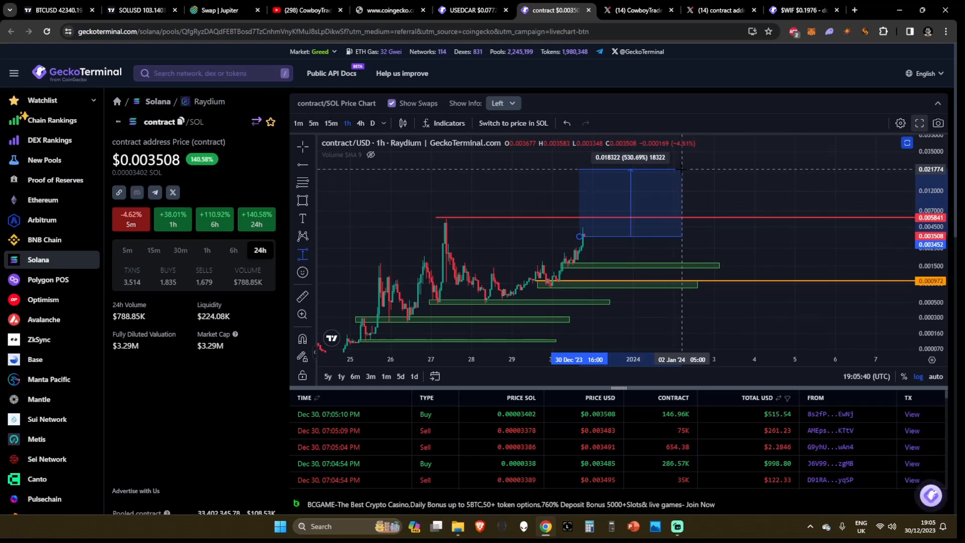
mouse_move(630, 170)
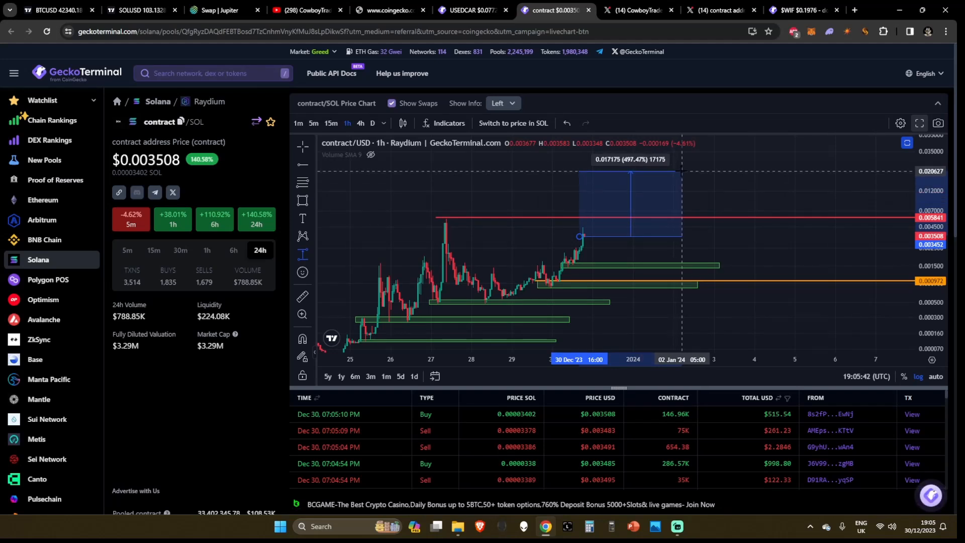
click(682, 172)
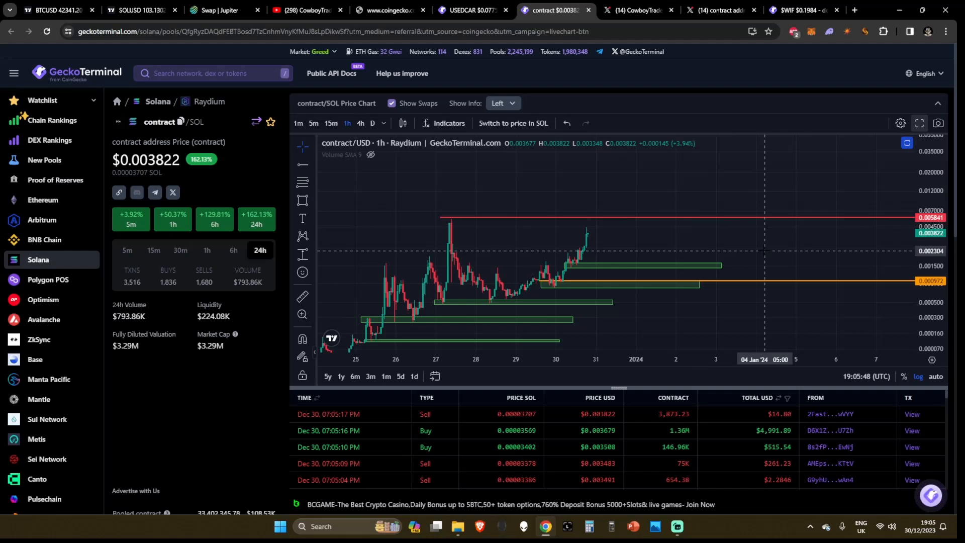
mouse_move(619, 237)
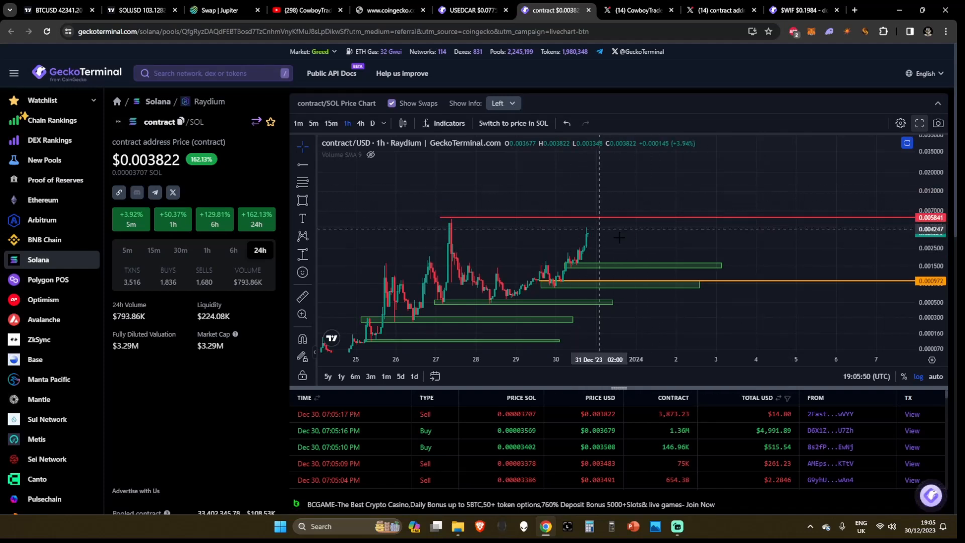
mouse_move(713, 246)
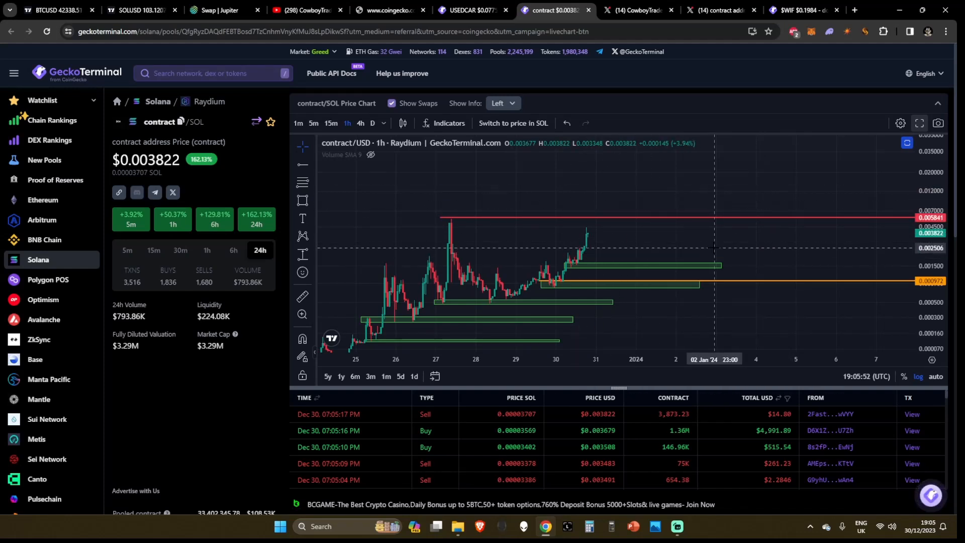
mouse_move(717, 248)
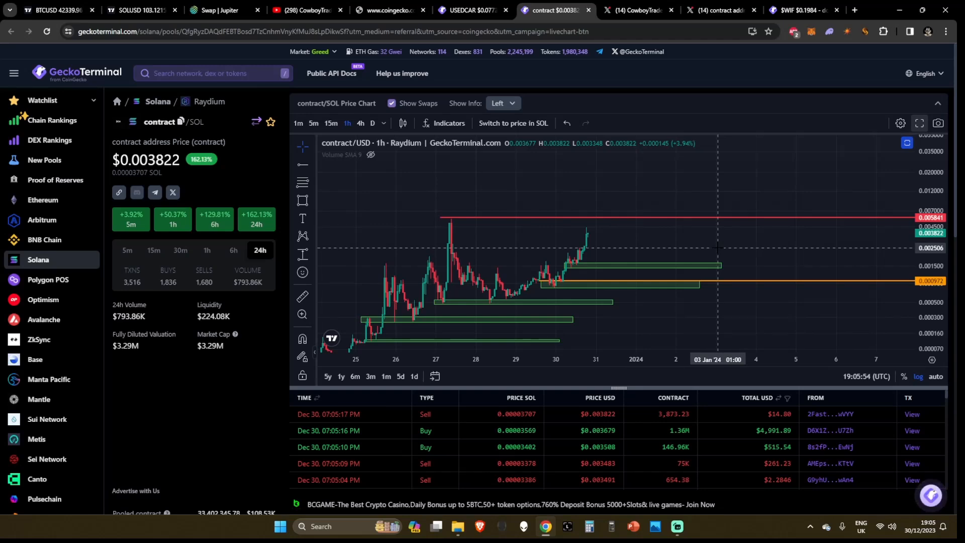
mouse_move(325, 5)
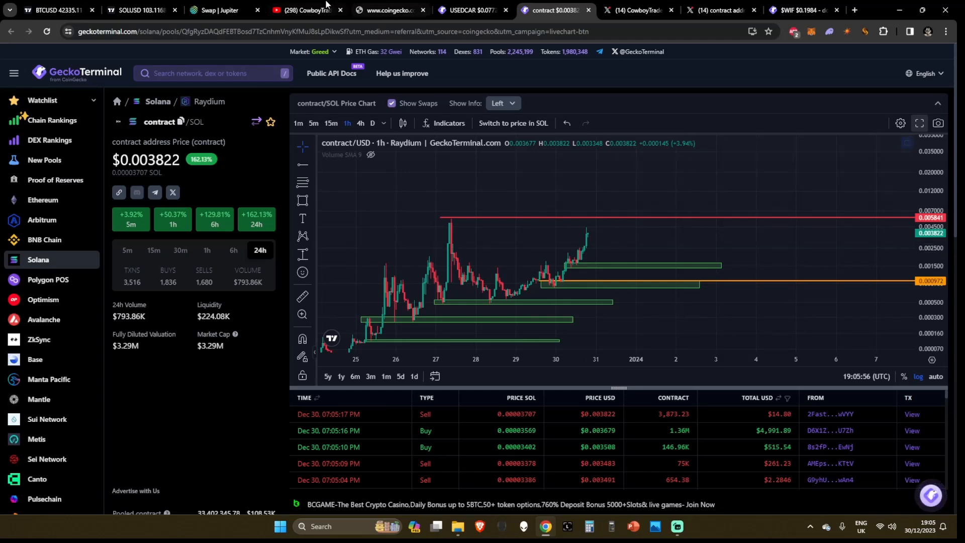
click(302, 10)
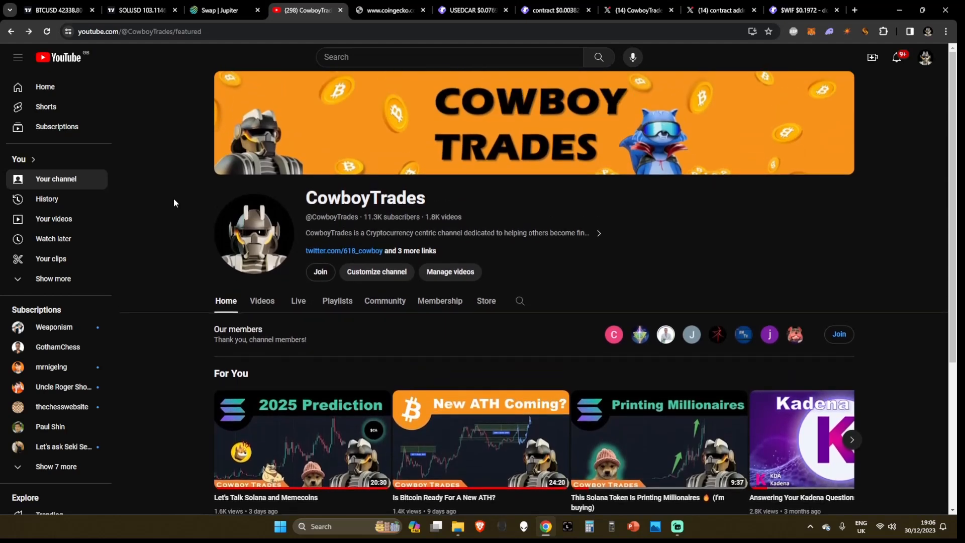
mouse_move(546, 10)
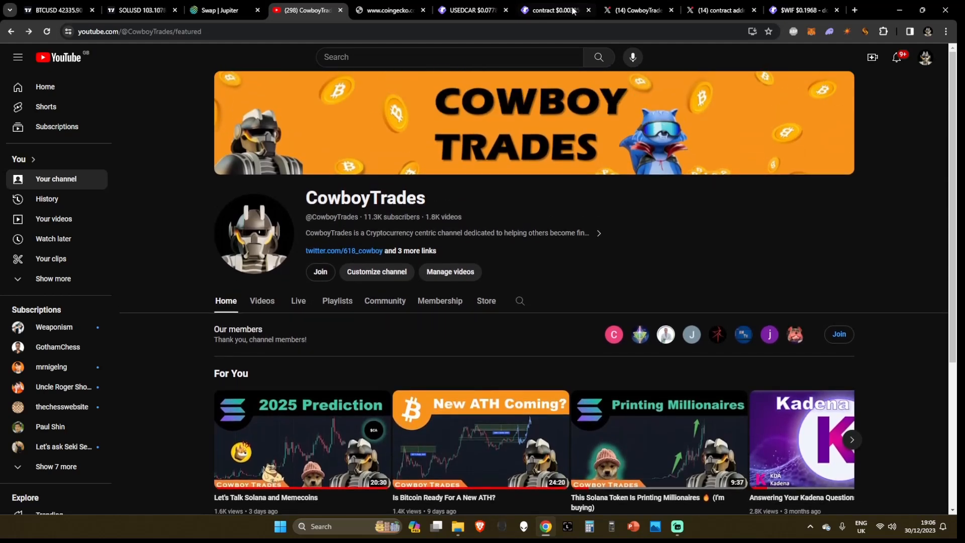
Return from YouTube to the contract token's GeckoTerminal price chart.
click(547, 10)
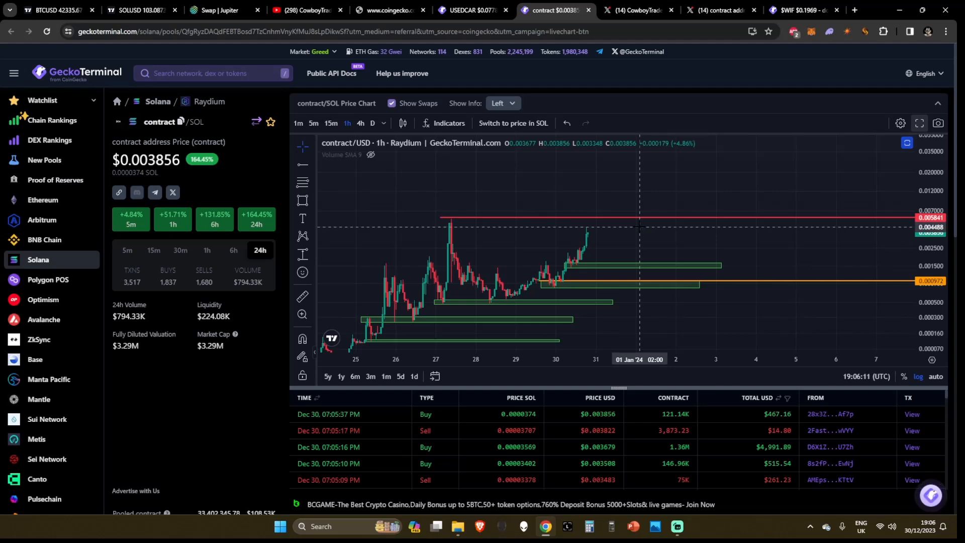
mouse_move(603, 225)
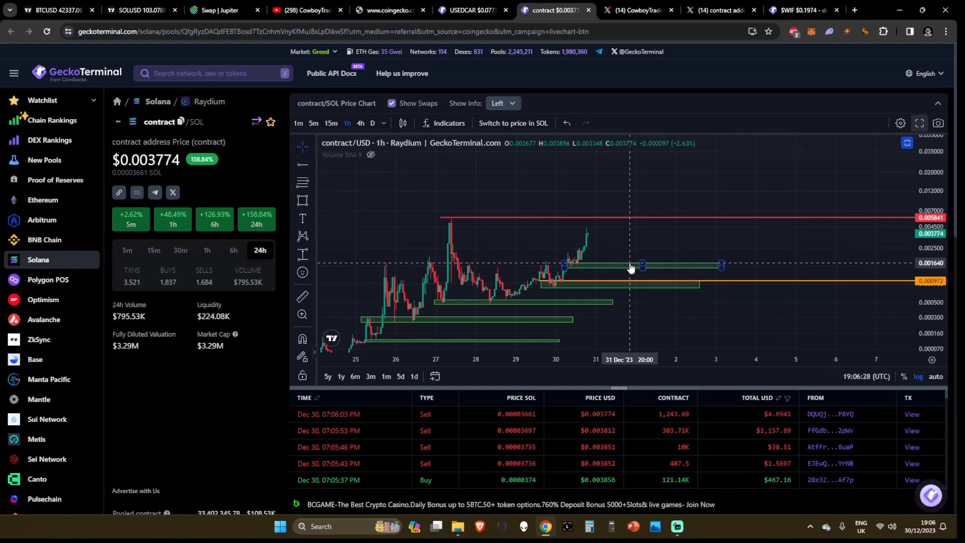
mouse_move(366, 233)
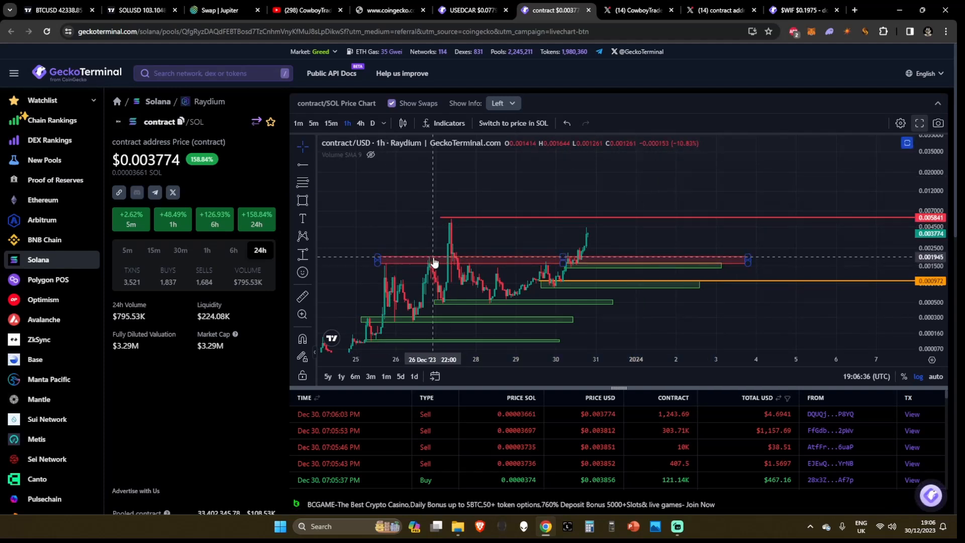
mouse_move(451, 226)
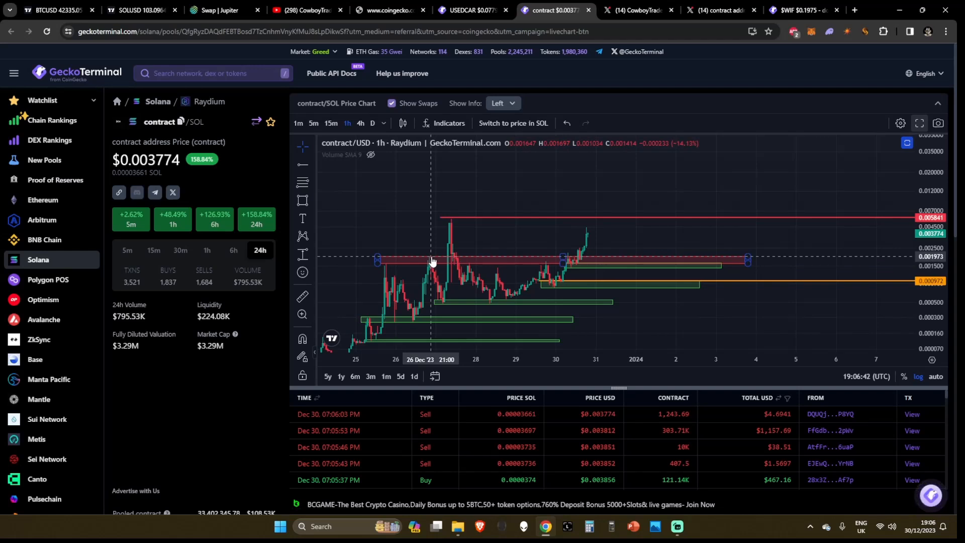
mouse_move(447, 223)
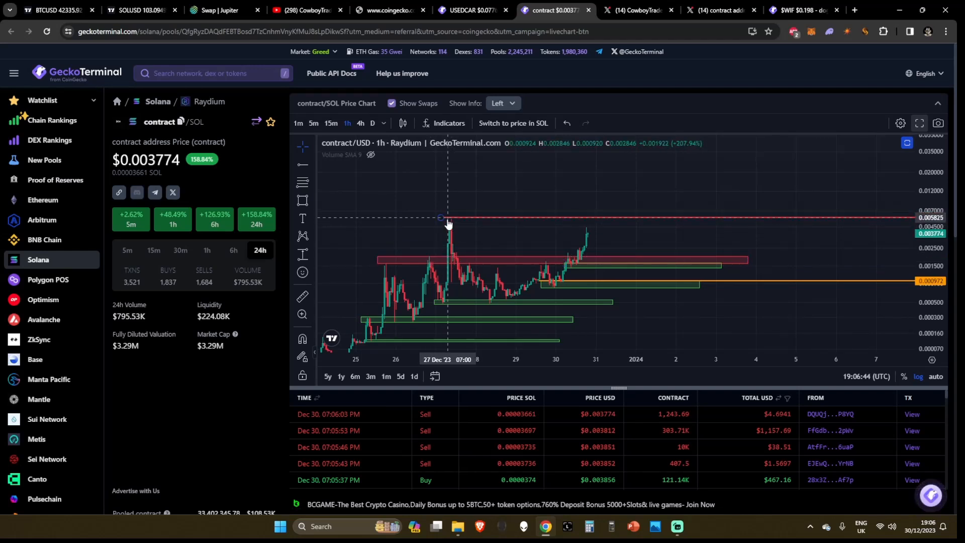
mouse_move(471, 272)
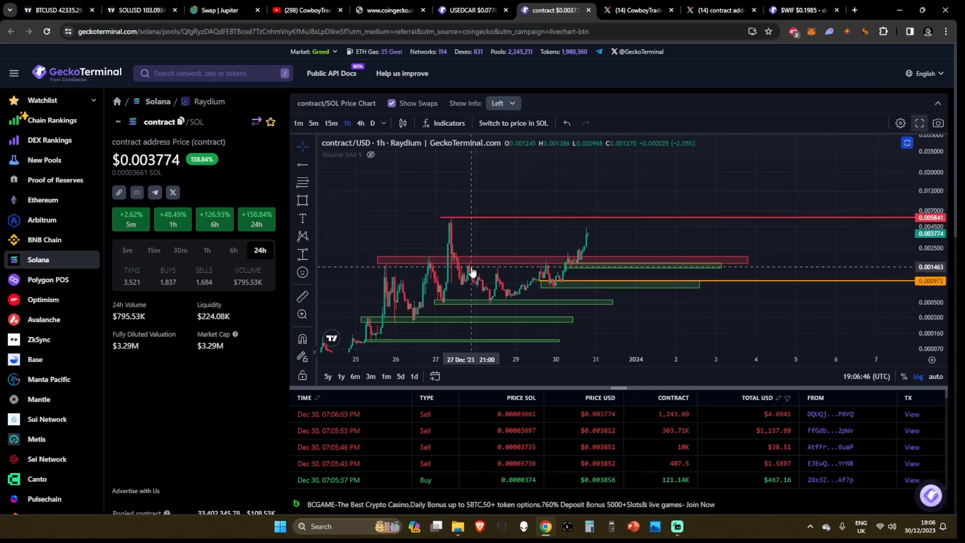
mouse_move(540, 265)
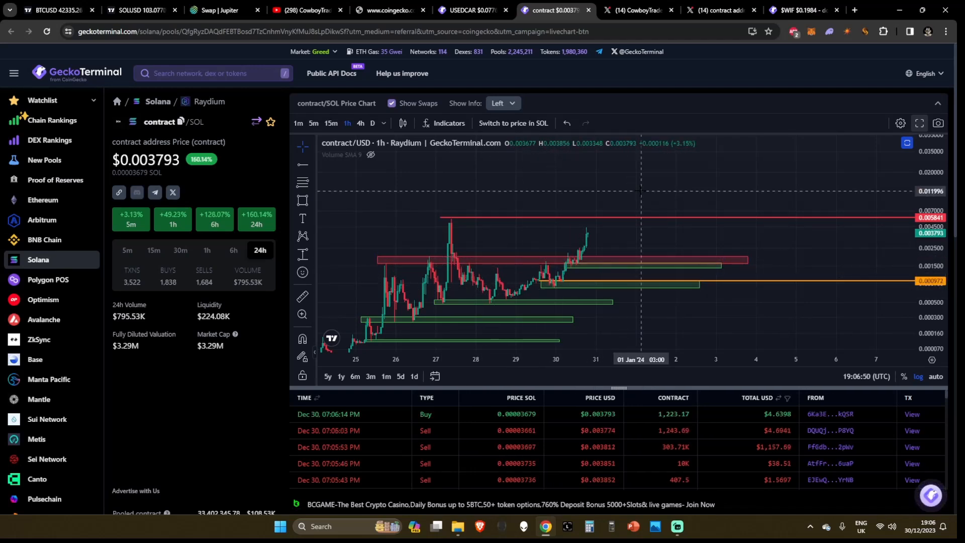
mouse_move(605, 260)
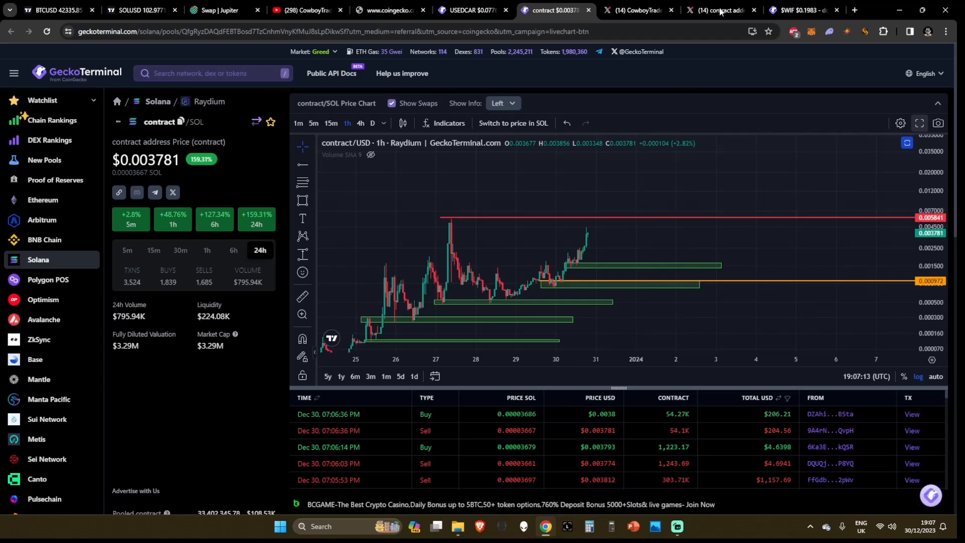
click(800, 10)
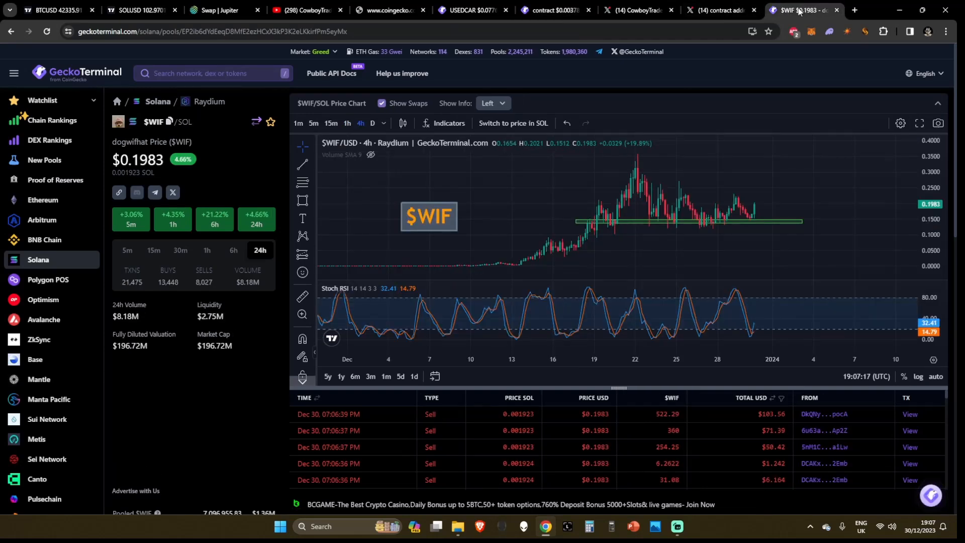
click(552, 10)
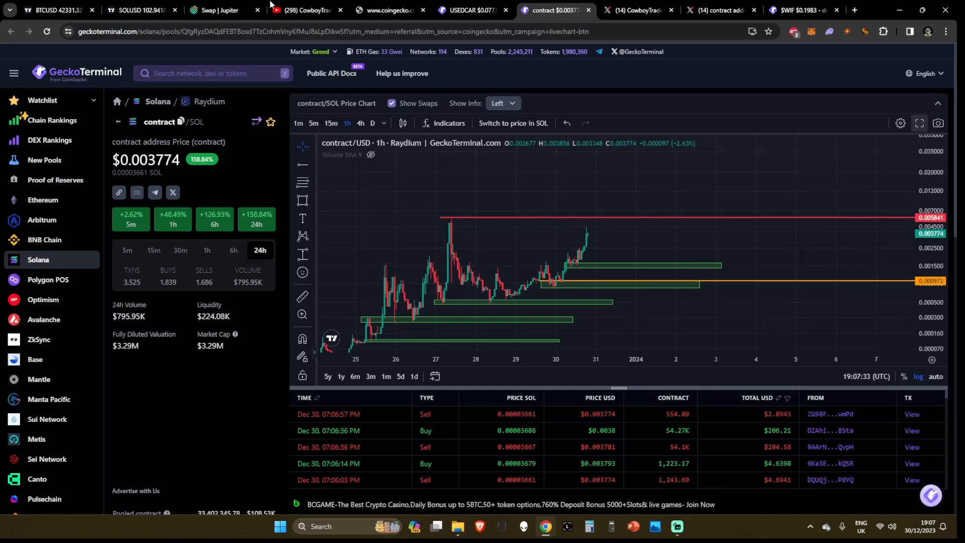
Open the Solana weekly chart and switch it to monthly (1M) candles.
click(142, 10)
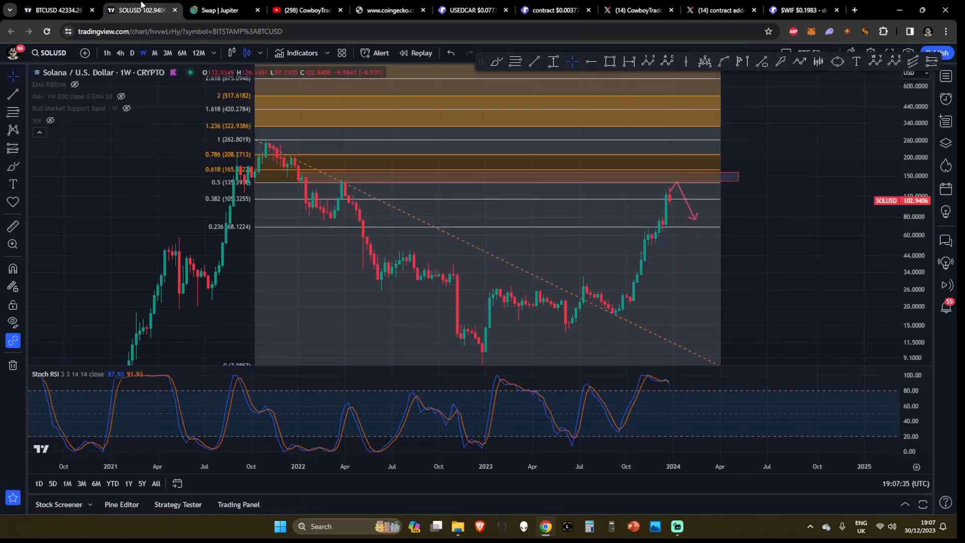
mouse_move(557, 315)
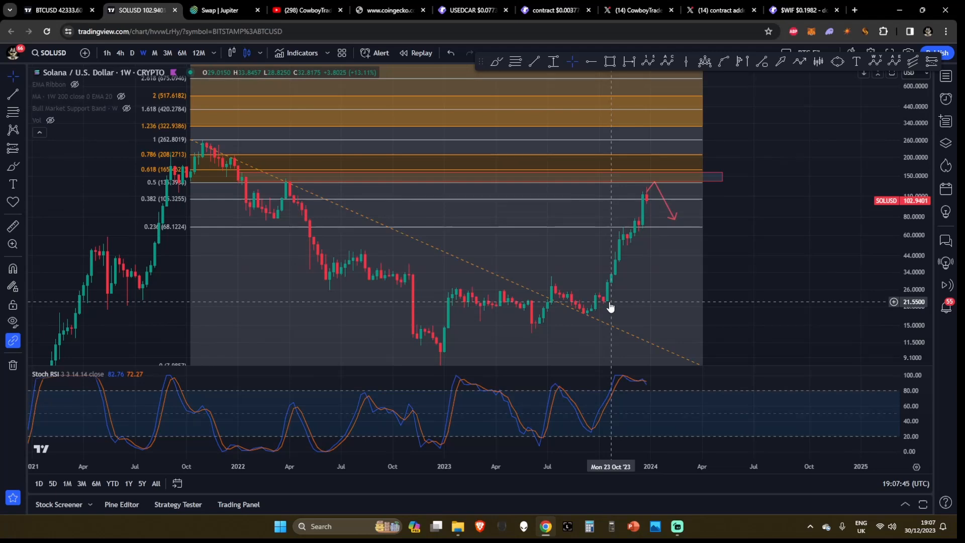
mouse_move(551, 331)
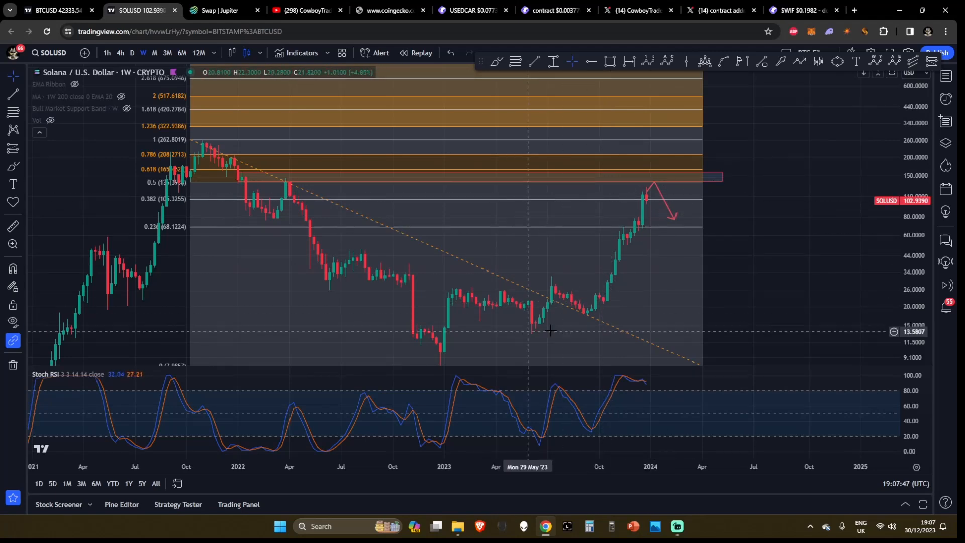
click(154, 52)
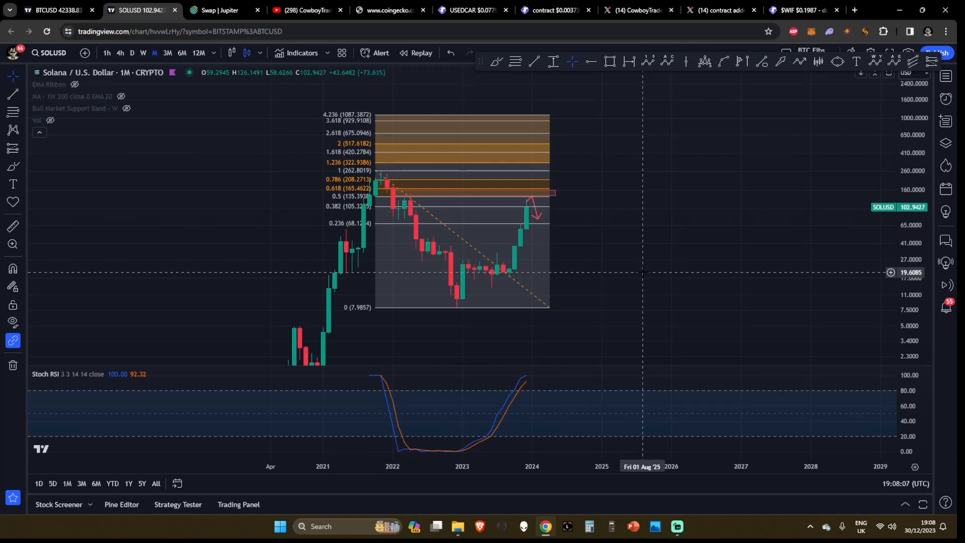
Glance at the USEDCAR token chart, then return to the contract/USD chart.
click(472, 10)
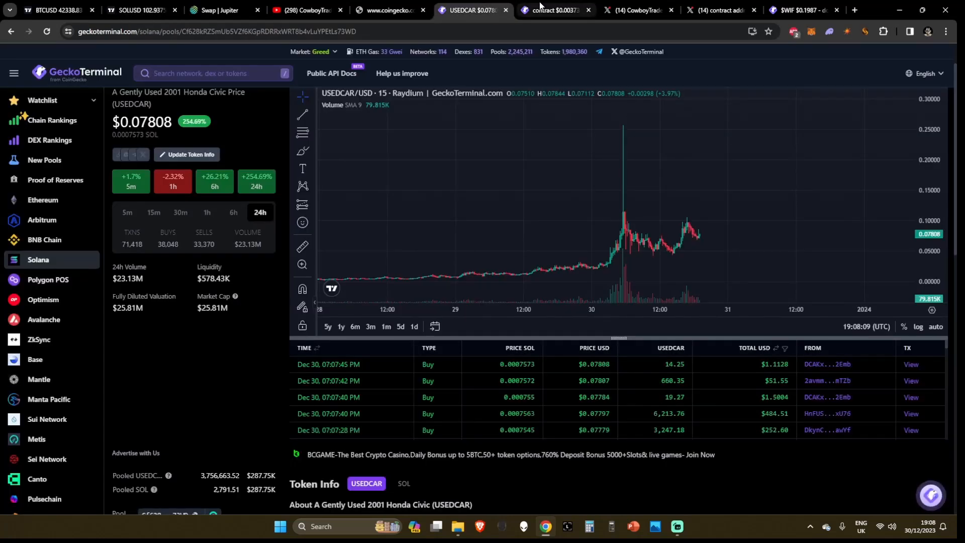
click(546, 10)
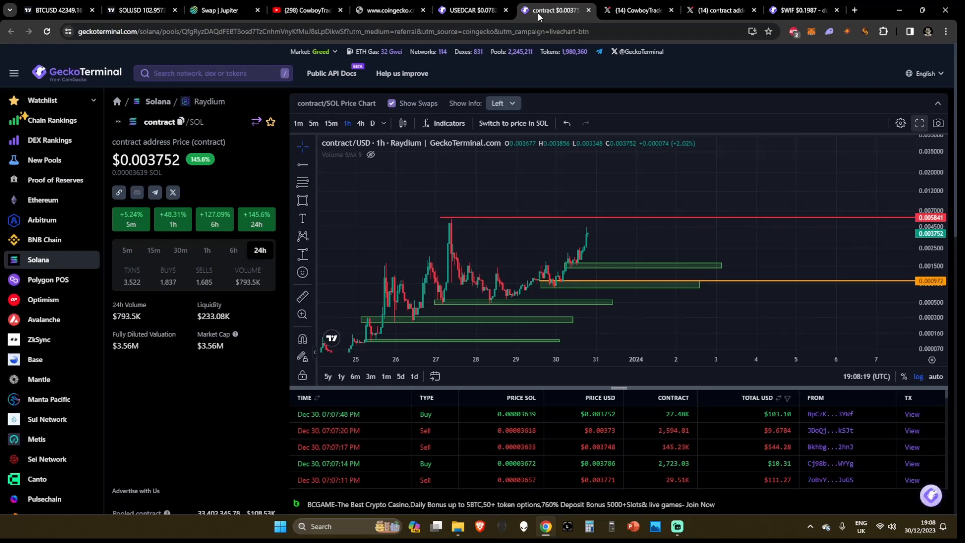
mouse_move(714, 191)
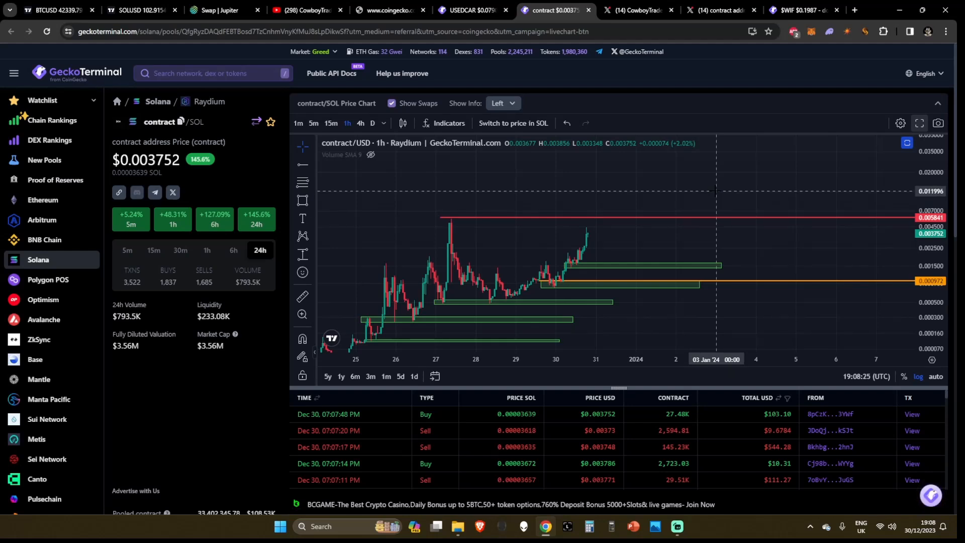
mouse_move(706, 187)
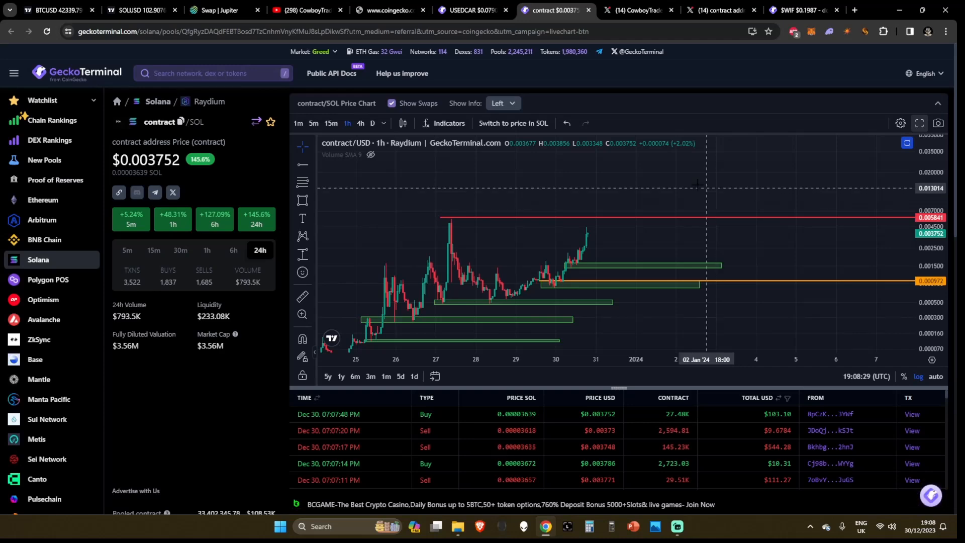
click(55, 10)
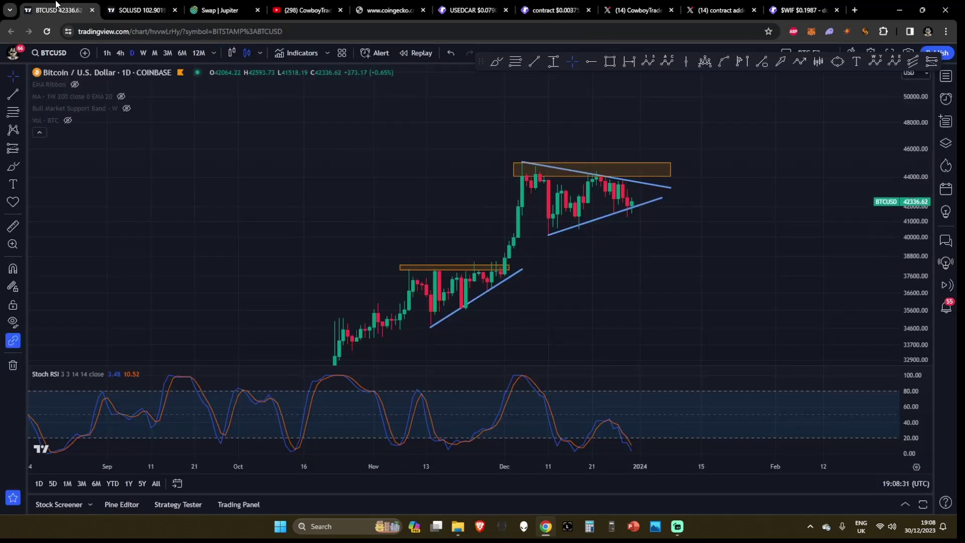
click(141, 10)
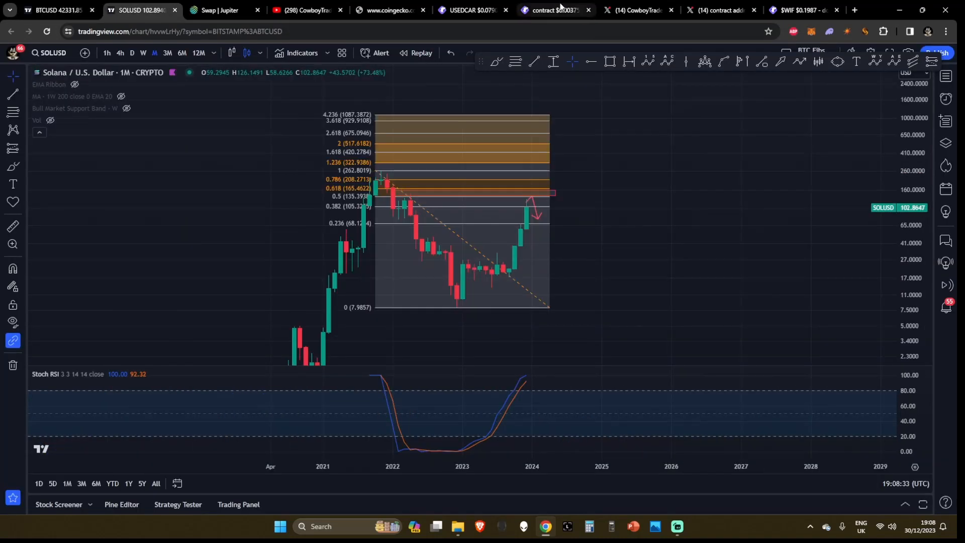
click(551, 10)
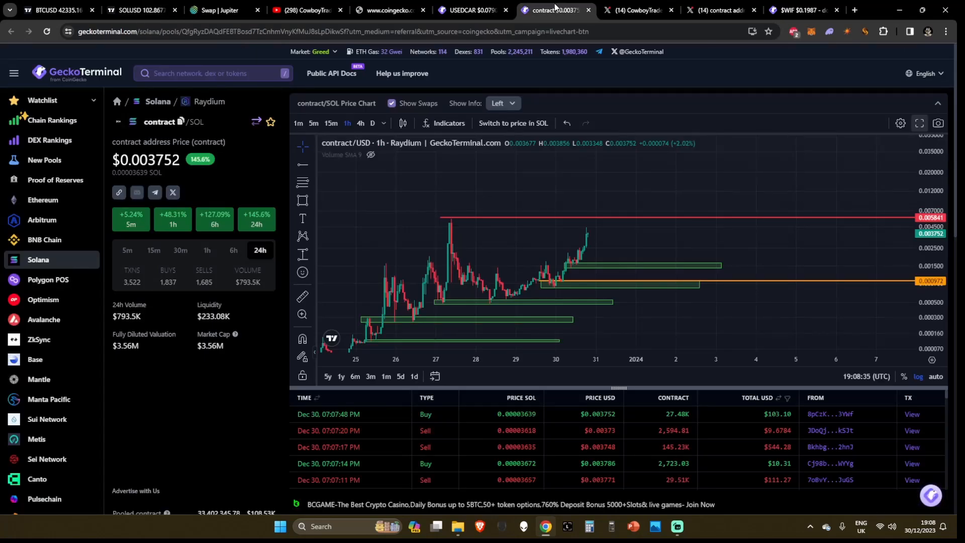
mouse_move(515, 189)
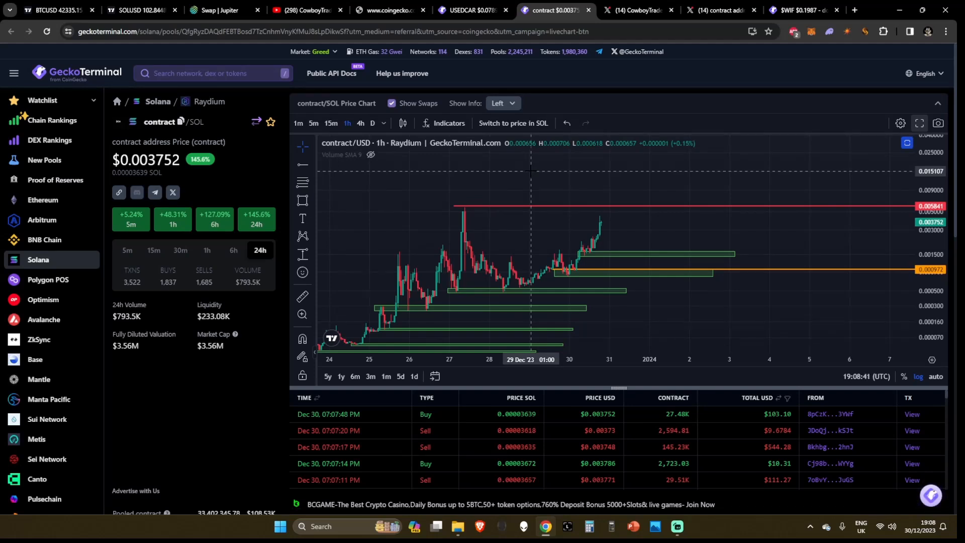
mouse_move(342, 14)
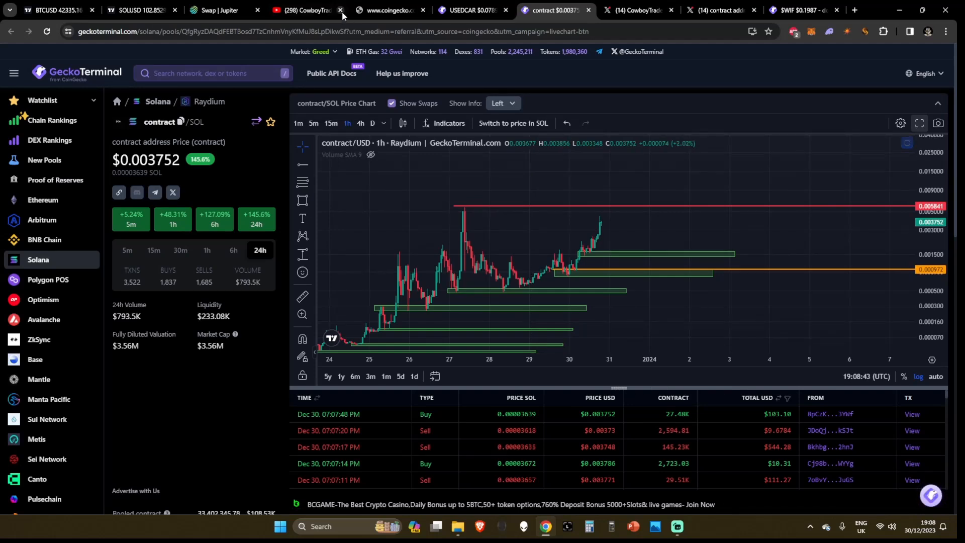
Open the X post sharing the Solana memecoin, then the author CowboyTrades' profile.
click(302, 11)
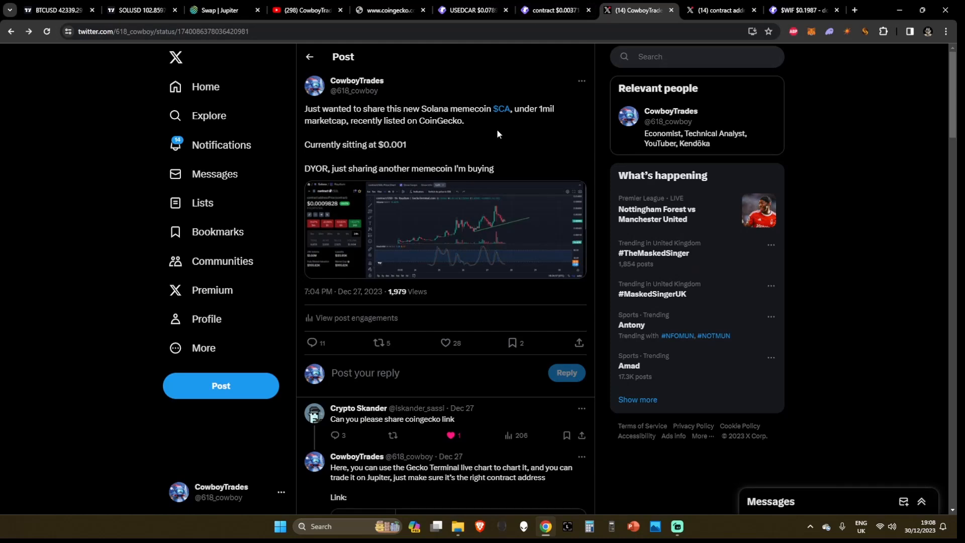
mouse_move(417, 143)
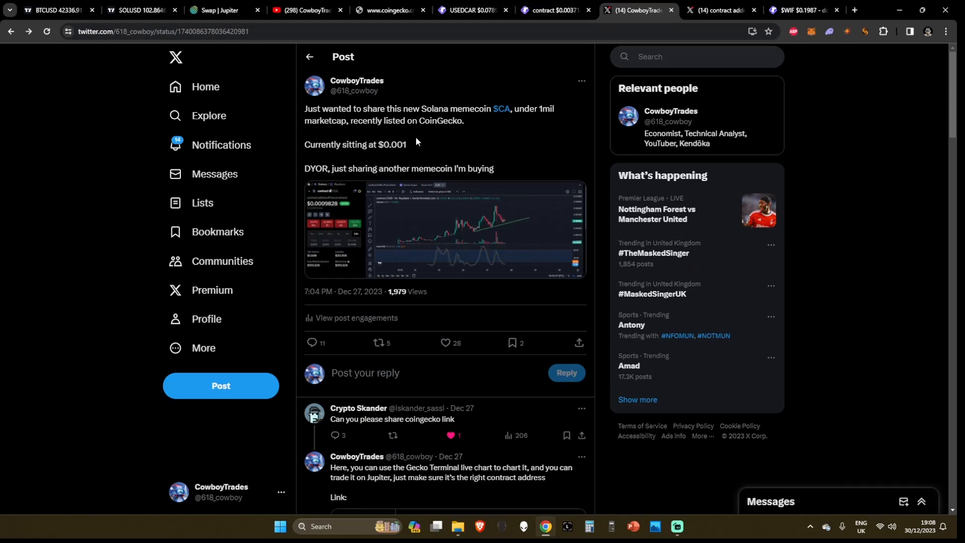
click(356, 80)
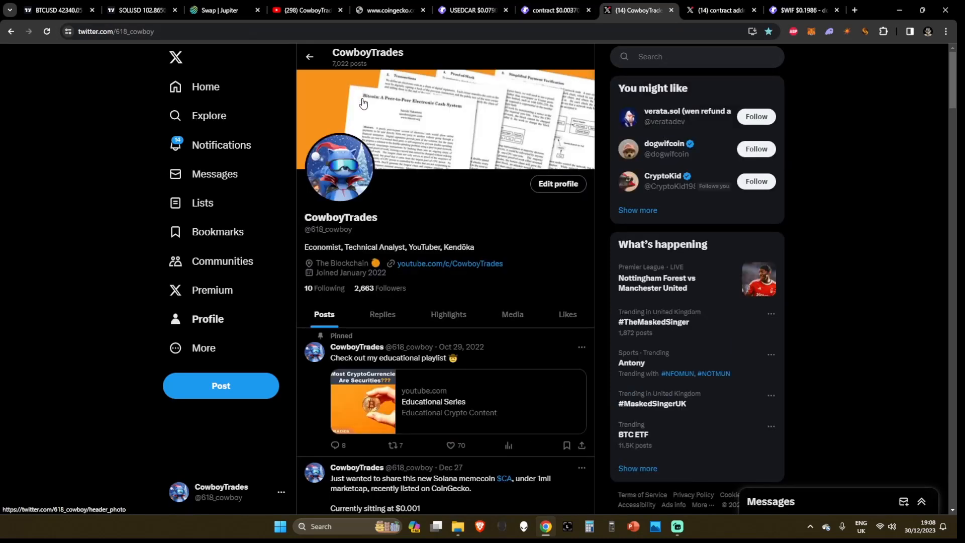